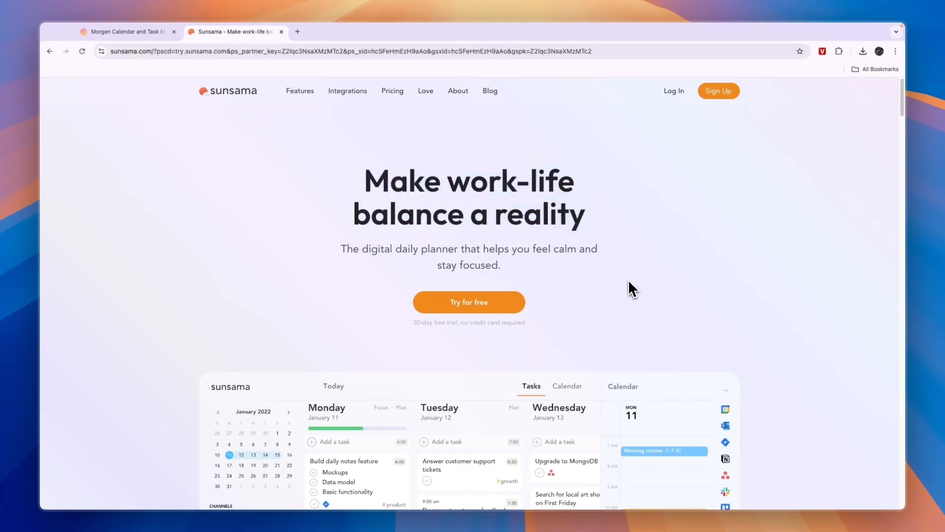
# Step: Jump to the features section of the Sunsama homepage
pyautogui.scroll(-3)
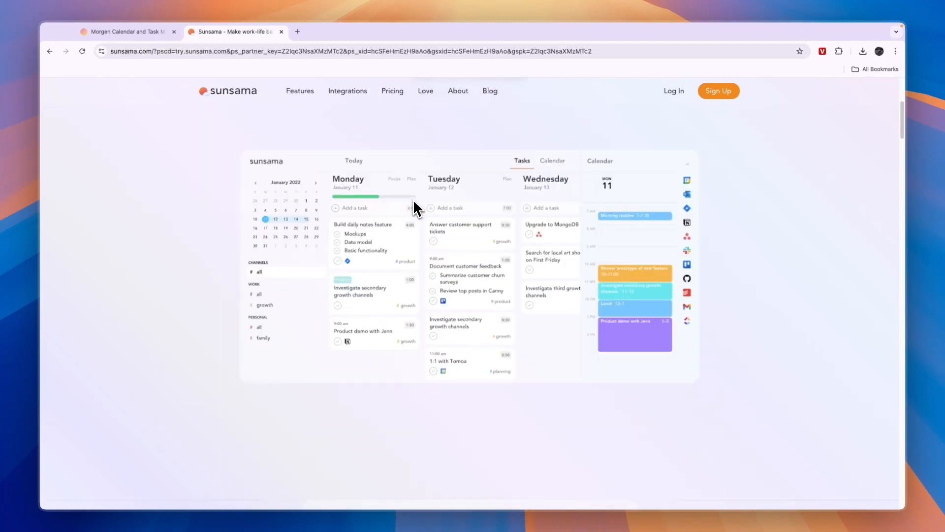
pyautogui.moveTo(284, 146)
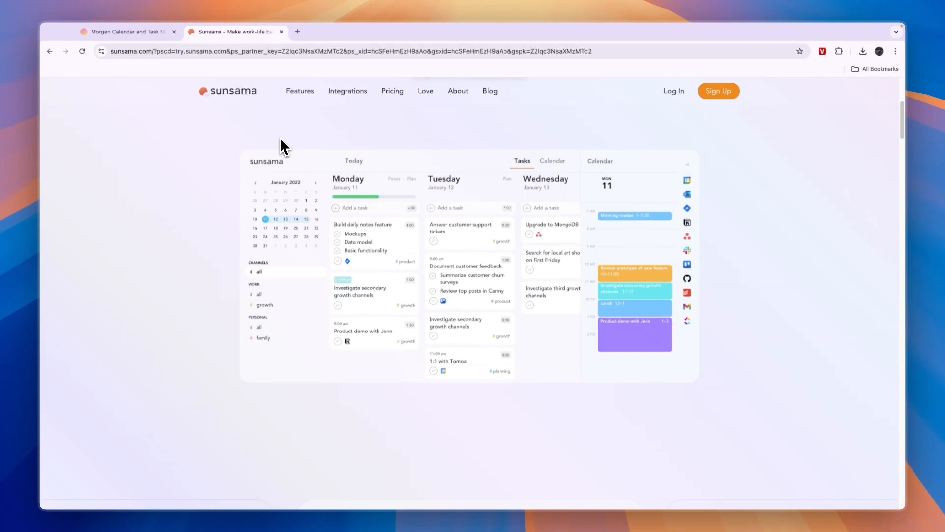
pyautogui.scroll(3)
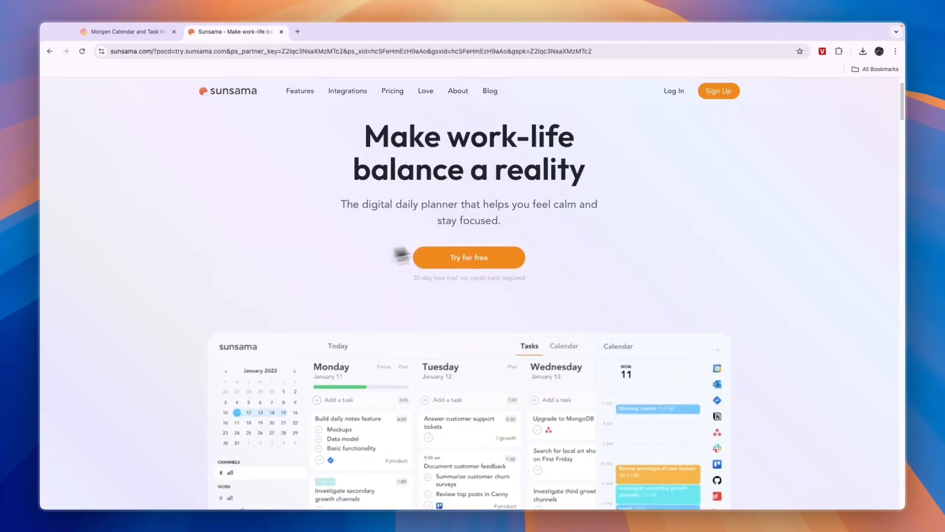
pyautogui.click(299, 91)
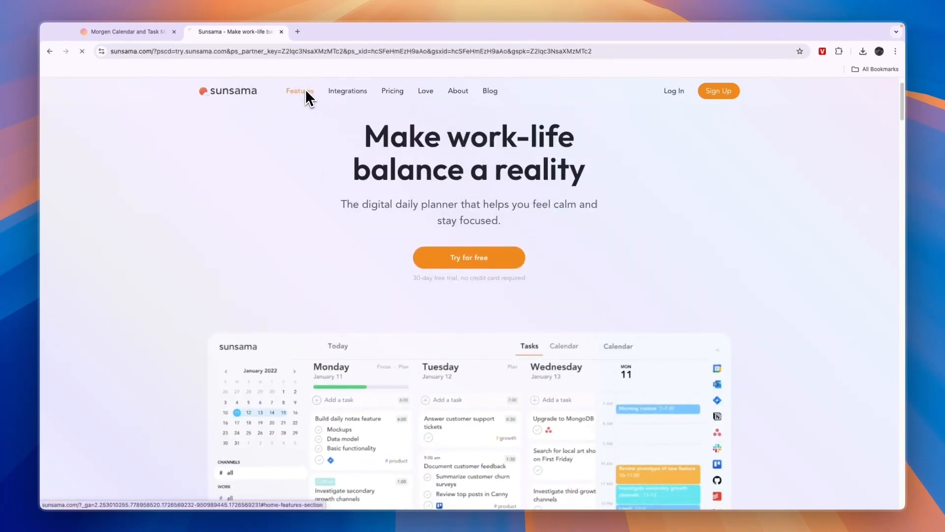
pyautogui.click(299, 91)
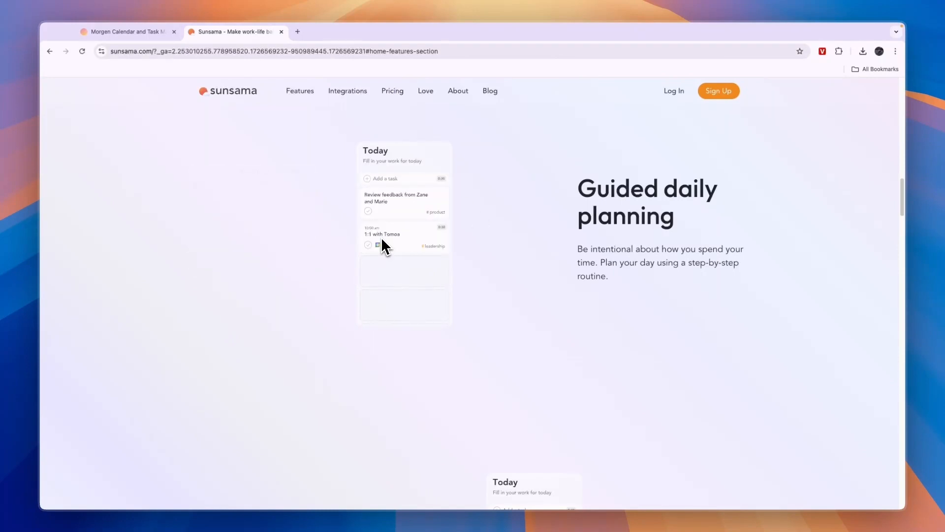
# Step: Reach the 'Drag and drop tasks' block, select part of its integrations sentence, then clear the selection
pyautogui.scroll(-3)
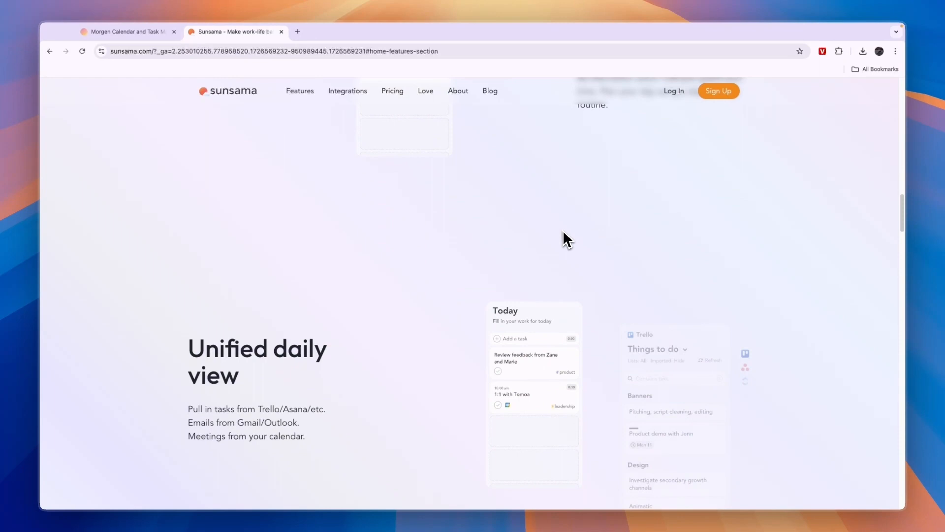
pyautogui.scroll(-3)
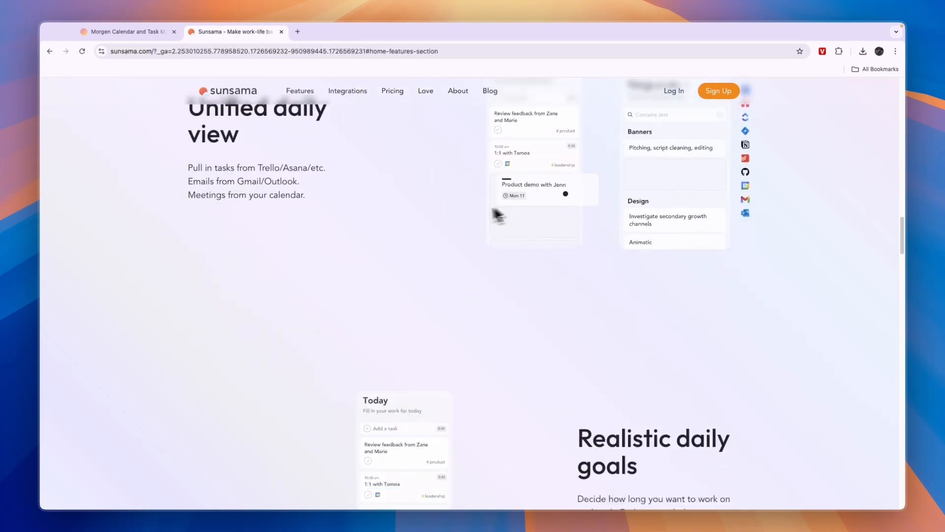
pyautogui.scroll(-3)
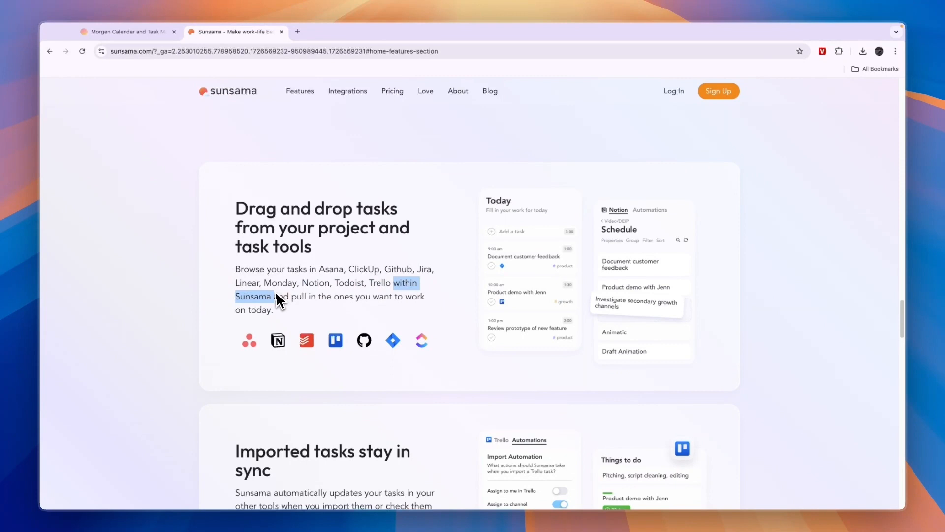
pyautogui.rightClick(277, 299)
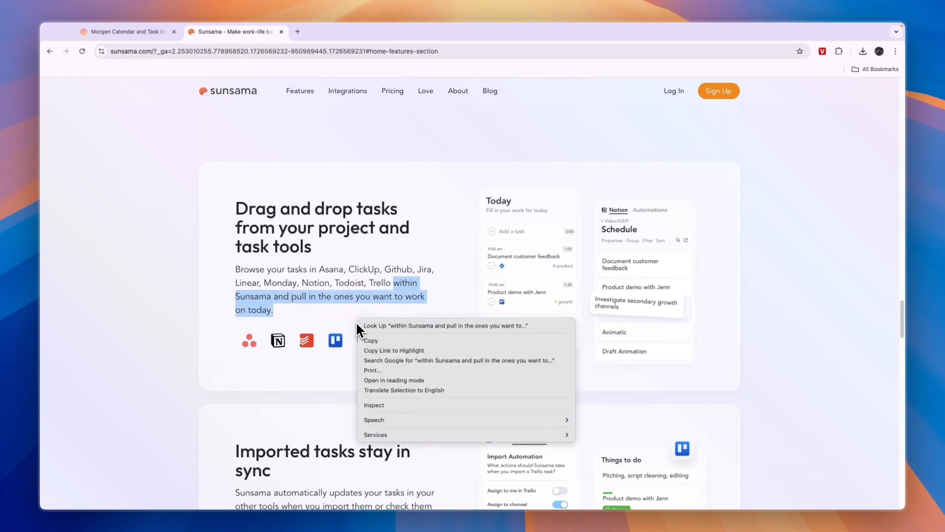
pyautogui.click(625, 222)
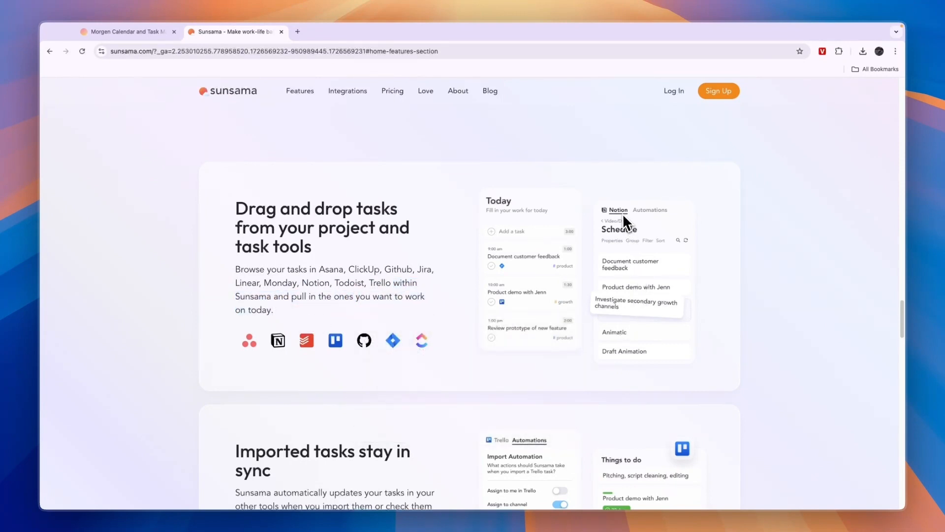
pyautogui.moveTo(641, 258)
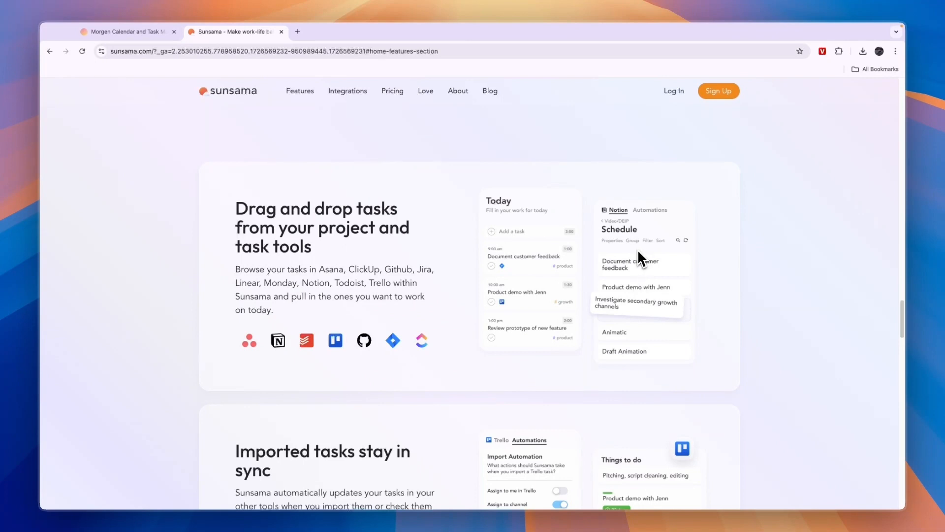
pyautogui.moveTo(631, 284)
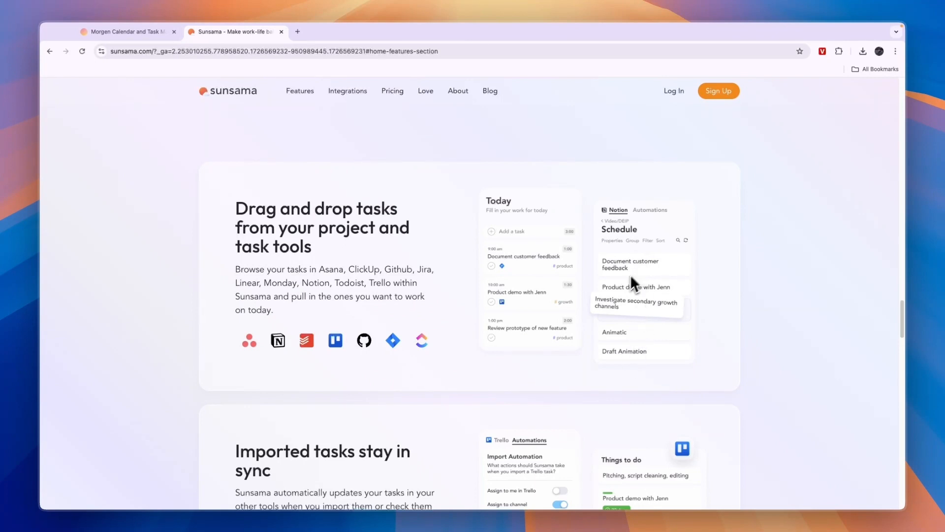
pyautogui.moveTo(532, 282)
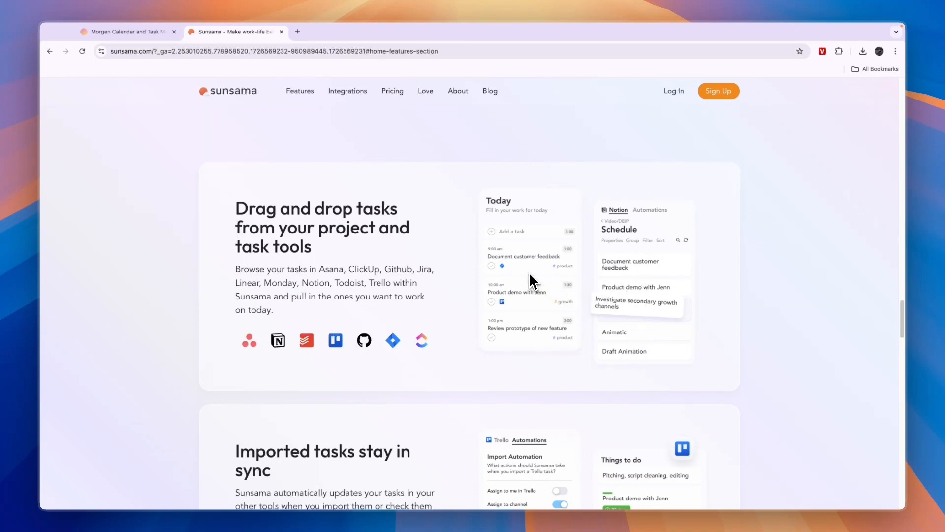
pyautogui.moveTo(533, 269)
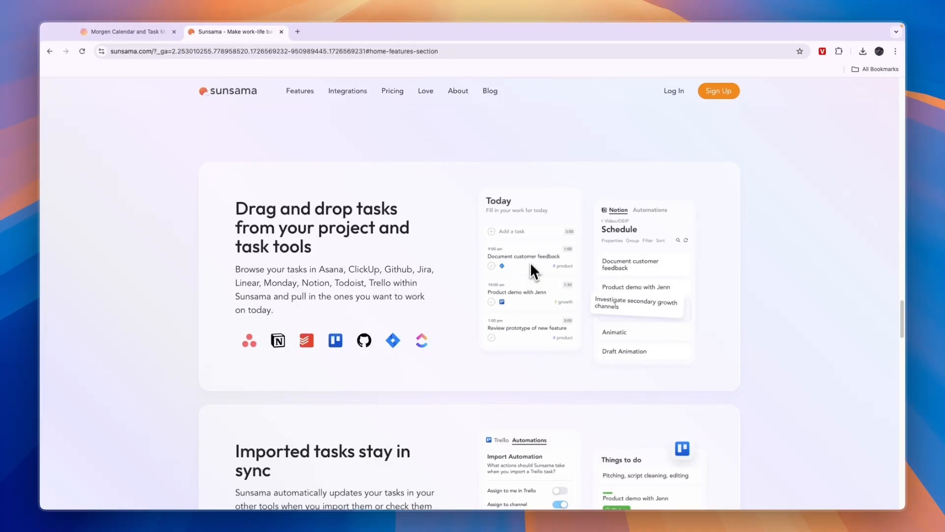
# Step: Show the Asana integration page about pulling Asana tasks into a daily plan
pyautogui.click(248, 339)
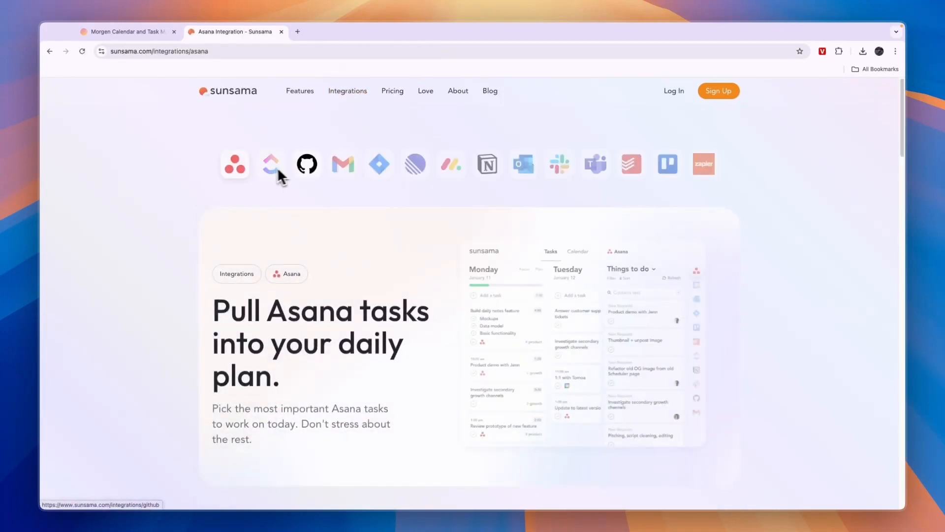
pyautogui.moveTo(668, 163)
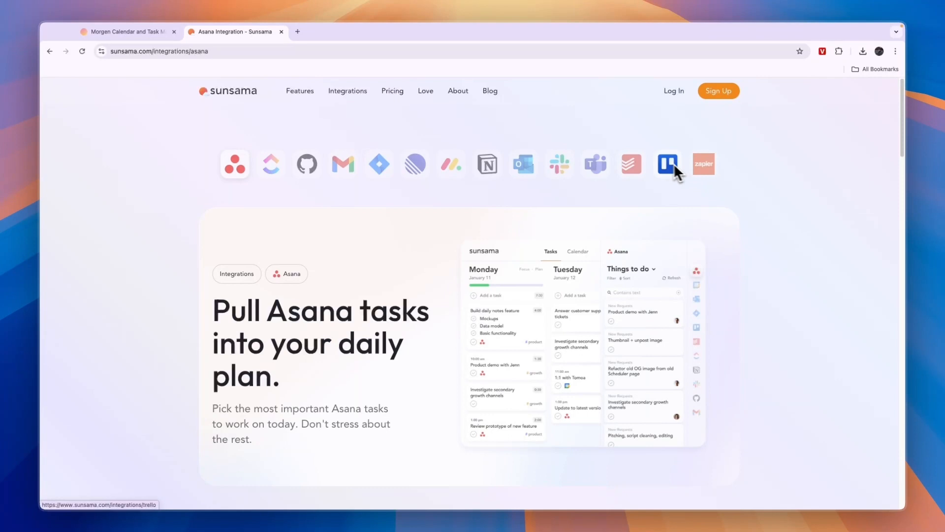
pyautogui.moveTo(299, 184)
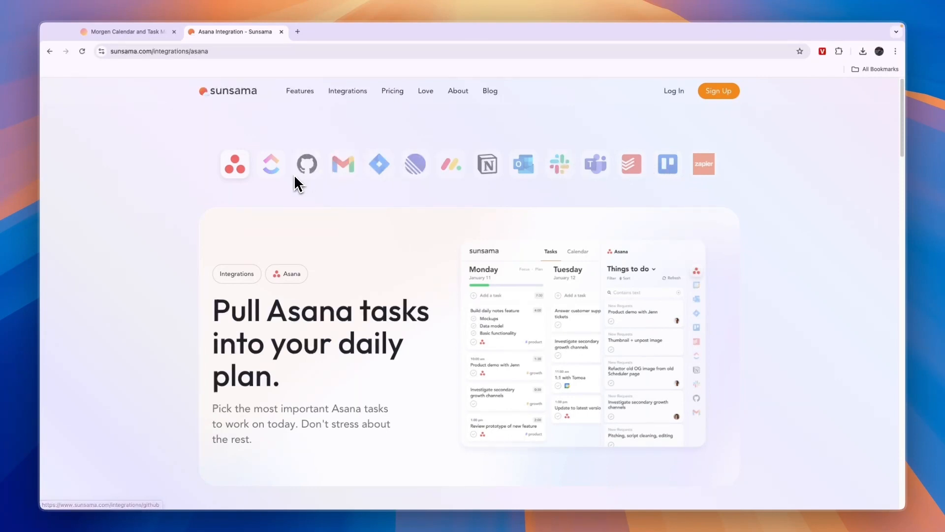
pyautogui.moveTo(204, 163)
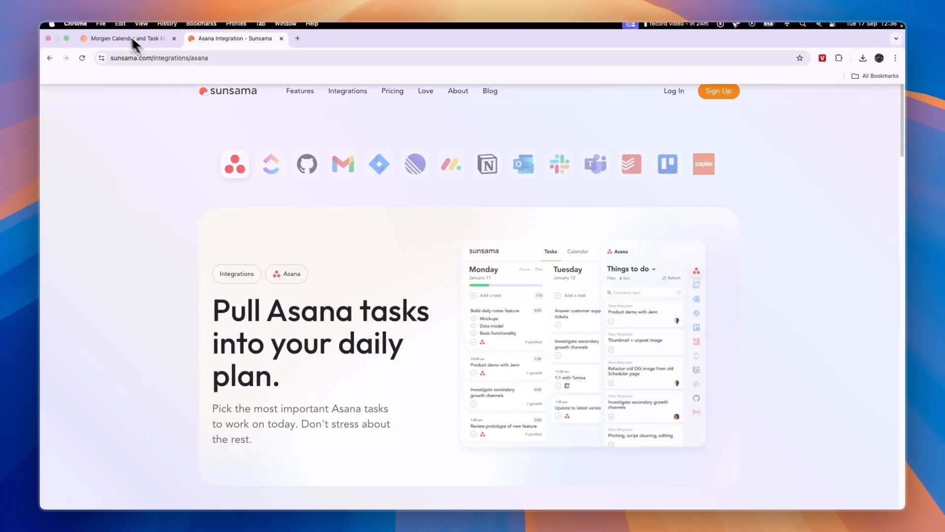
# Step: View Sunsama's pricing page and its 14-Day Free Trial heading, then return to the homepage
pyautogui.click(393, 91)
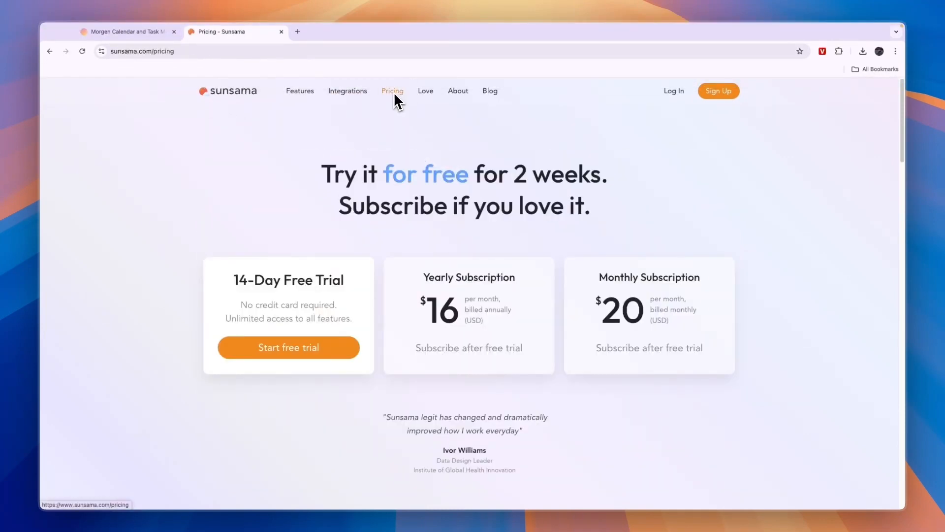
pyautogui.scroll(-3)
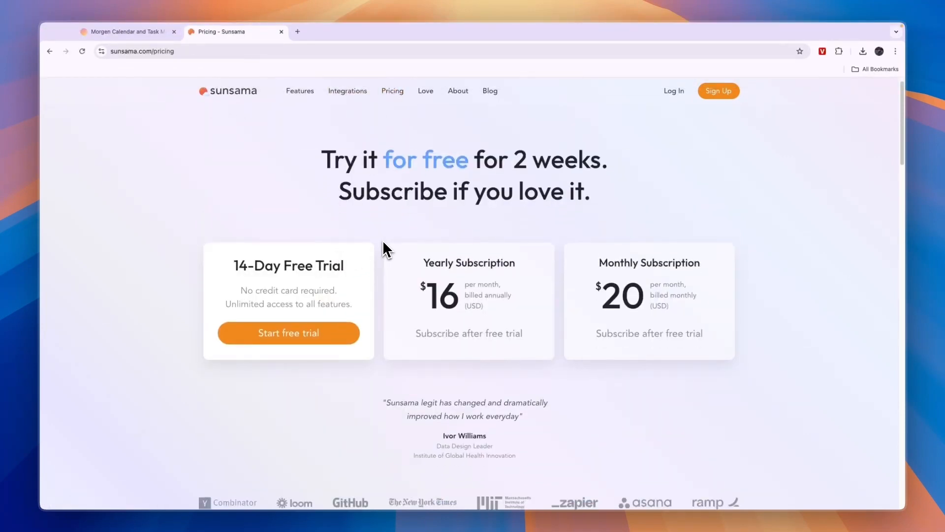
pyautogui.moveTo(241, 277)
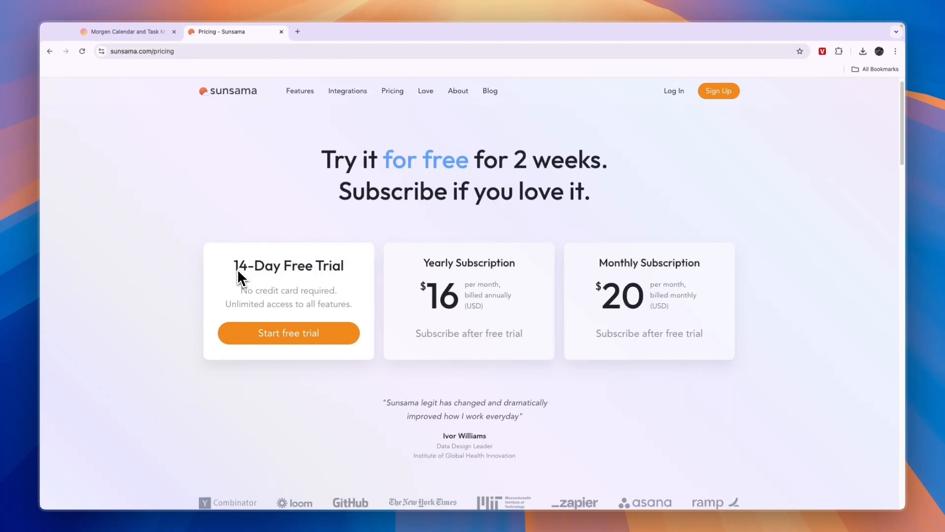
pyautogui.click(227, 91)
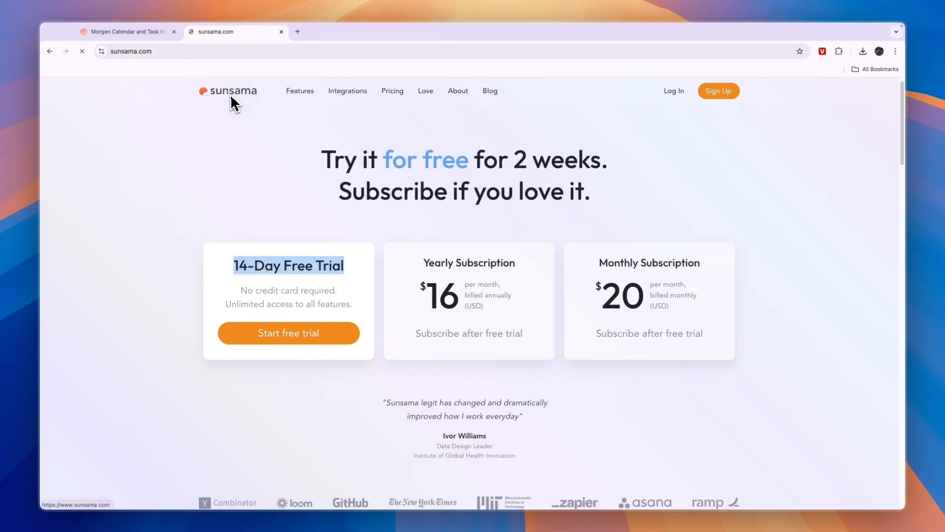
pyautogui.click(228, 90)
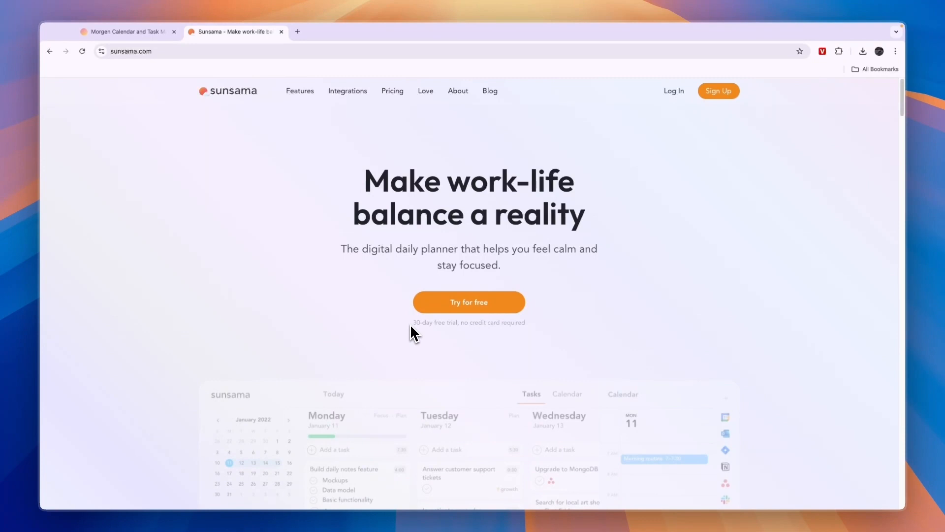
# Step: Start the free trial sign-up, go back, and reopen Sunsama's pricing page
pyautogui.click(469, 302)
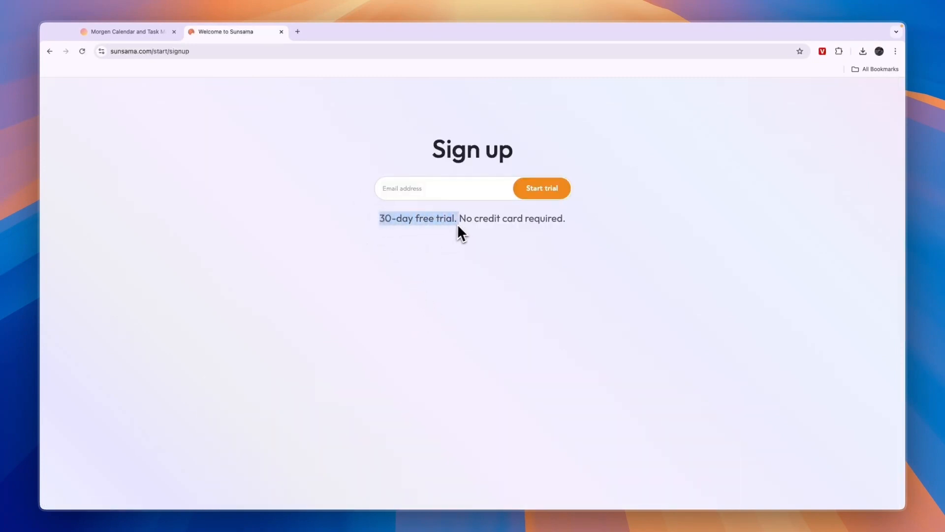
pyautogui.moveTo(49, 53)
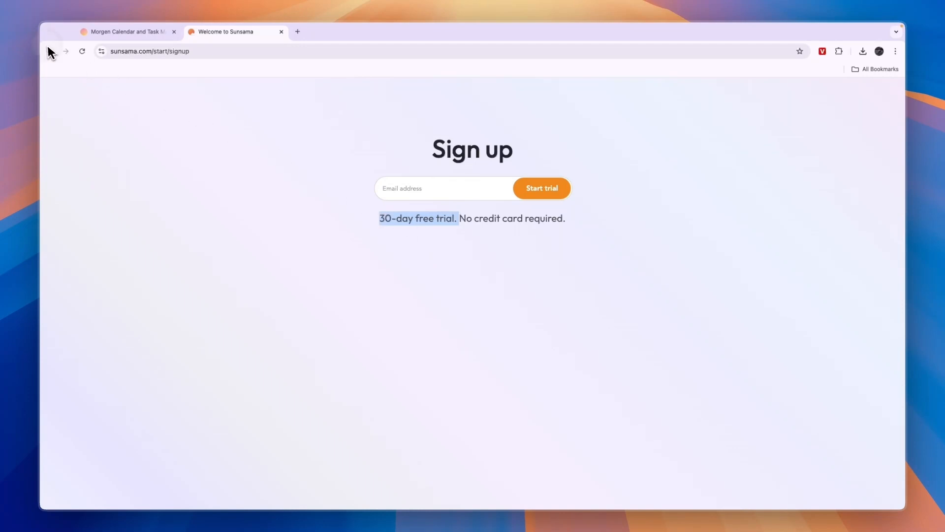
pyautogui.click(50, 51)
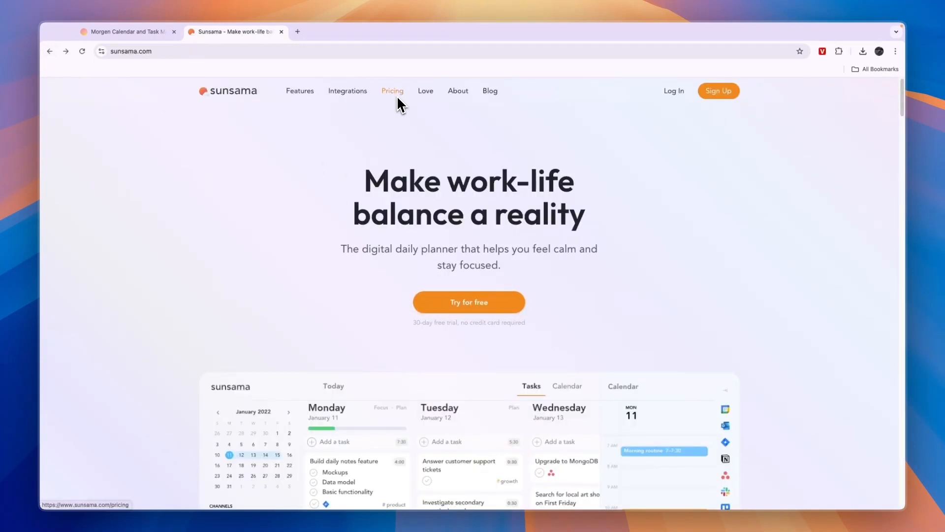
pyautogui.click(393, 91)
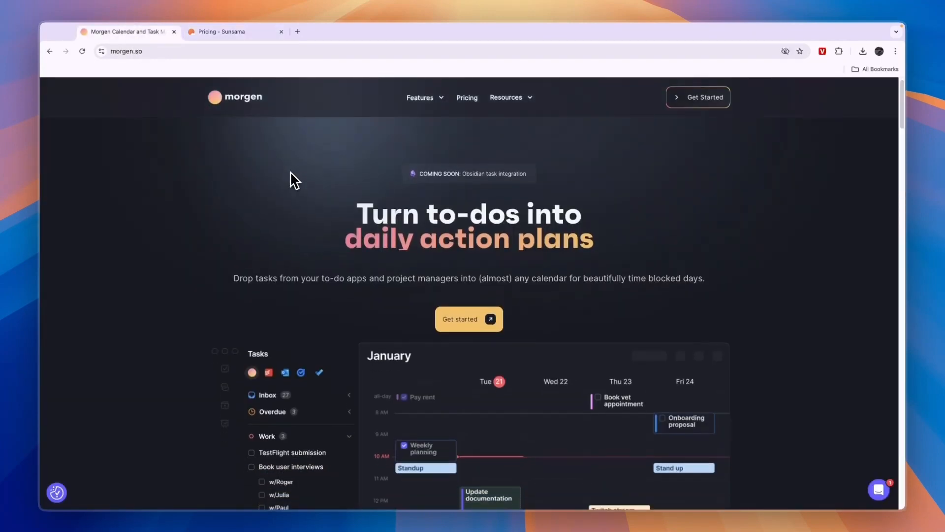
pyautogui.moveTo(474, 114)
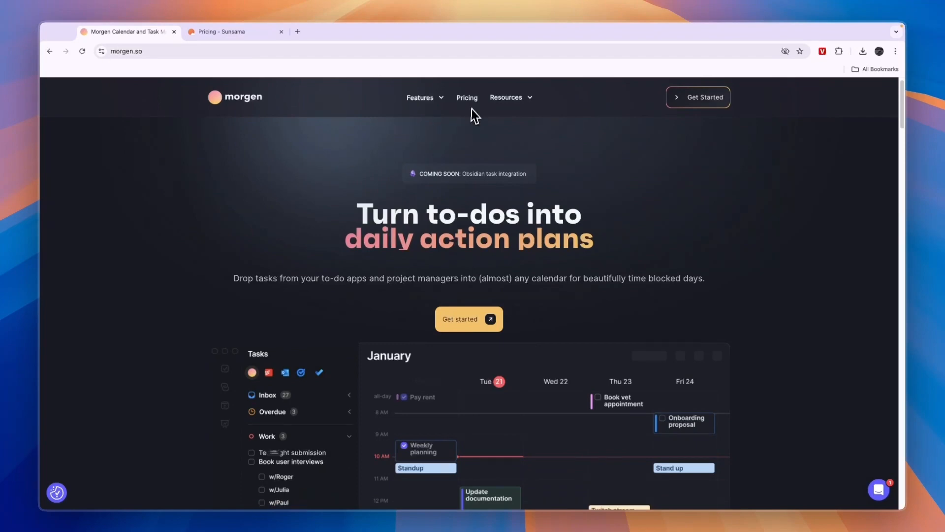
# Step: View Morgen's pricing page with Free Basic, Pro at EUR 9.00 yearly and Enterprise plans
pyautogui.click(466, 98)
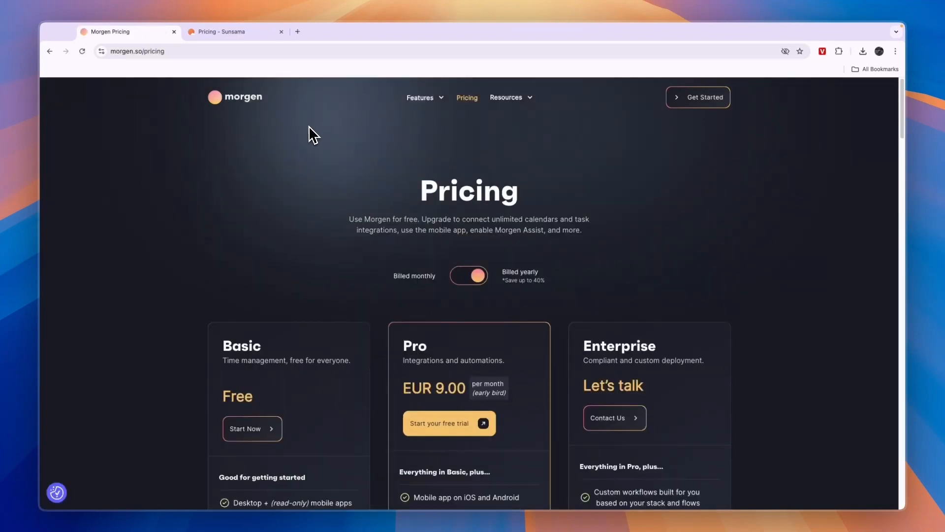
pyautogui.scroll(-3)
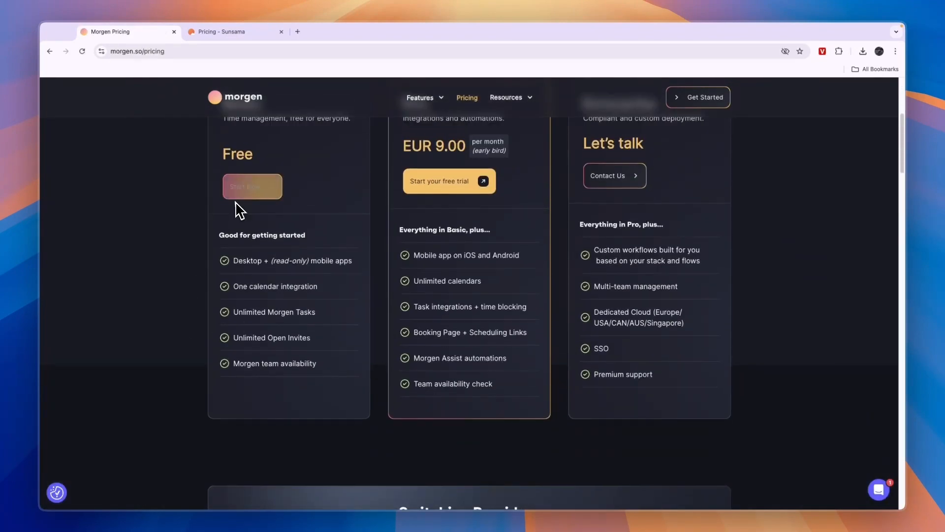
pyautogui.scroll(3)
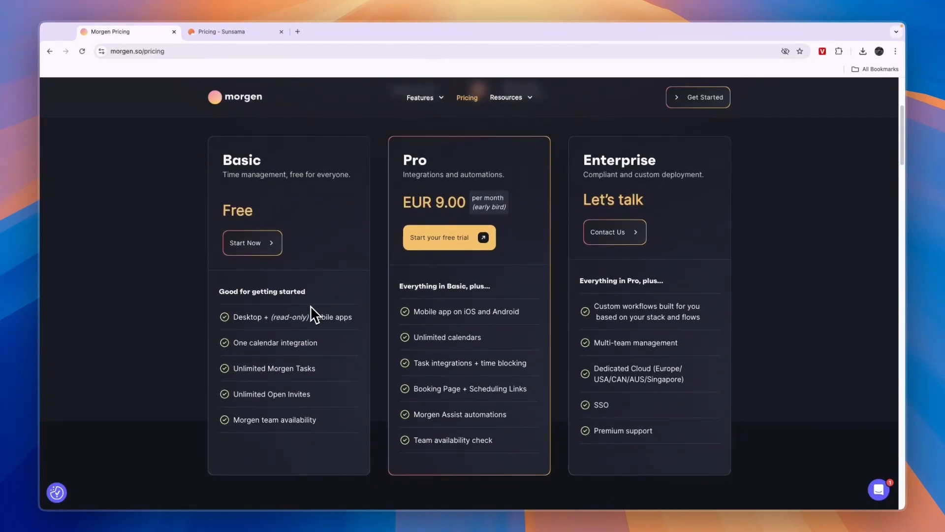
pyautogui.doubleClick(275, 367)
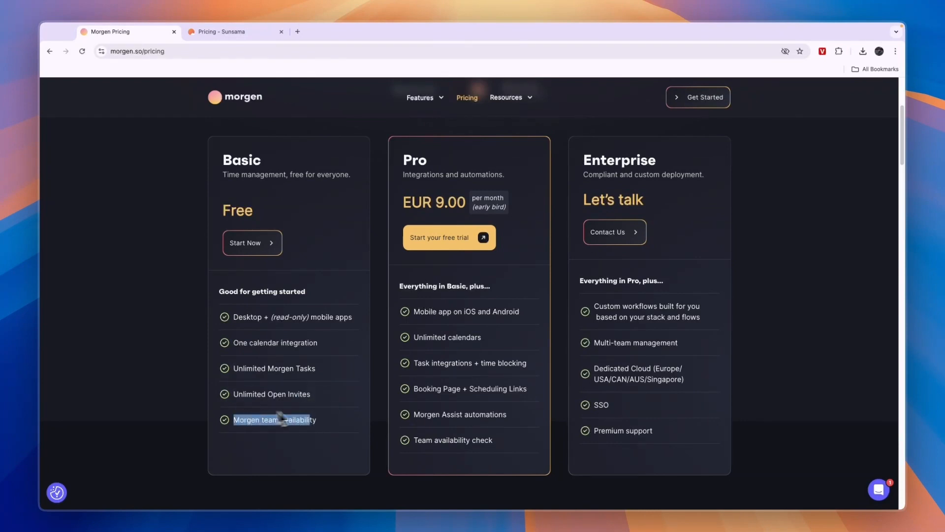
pyautogui.scroll(3)
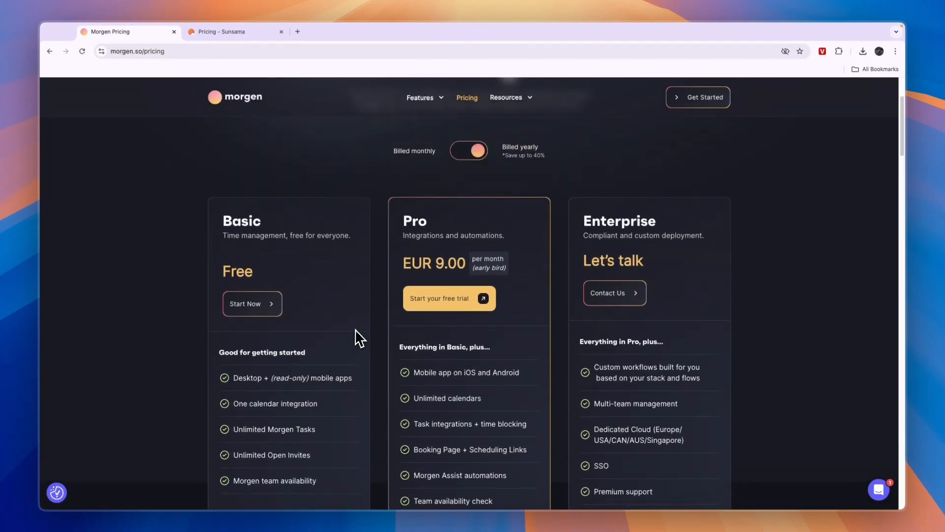
# Step: Switch billing to monthly so the Pro plan shows EUR 15.00 per month
pyautogui.click(468, 151)
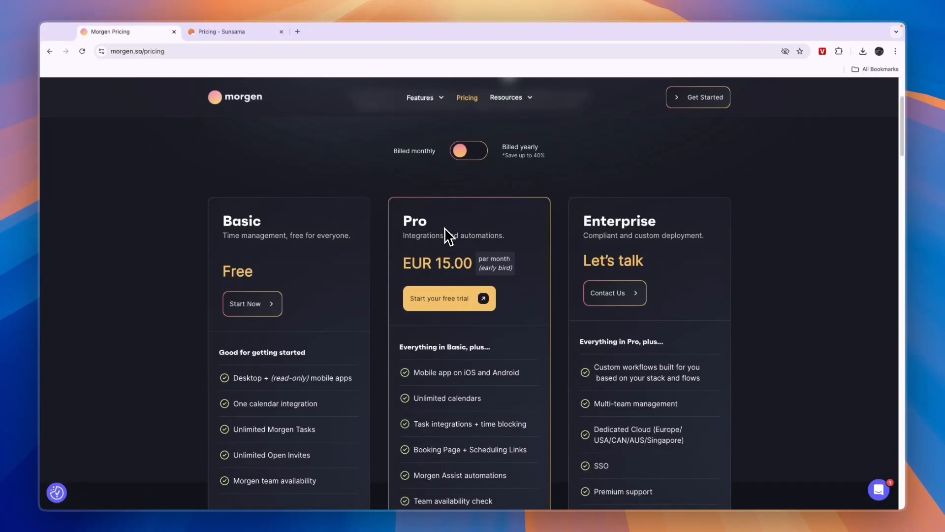
pyautogui.moveTo(435, 235)
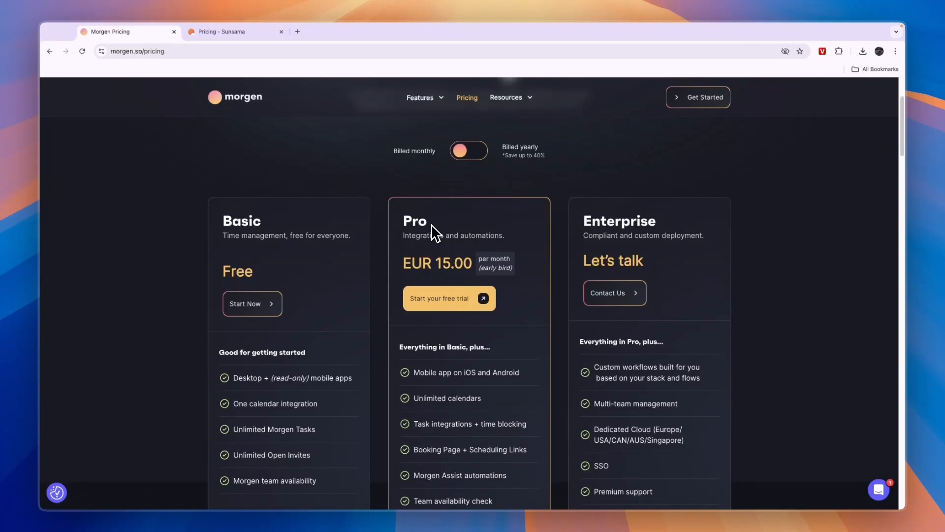
pyautogui.moveTo(409, 257)
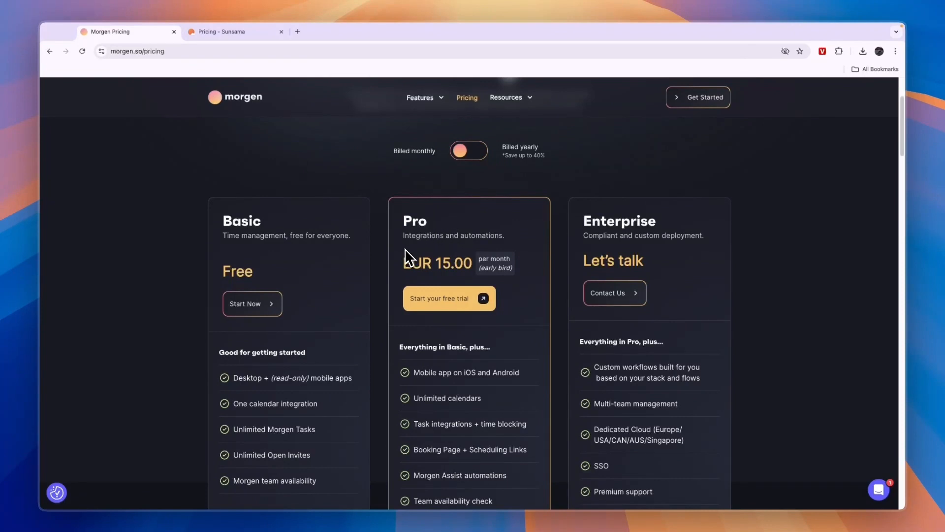
pyautogui.moveTo(393, 248)
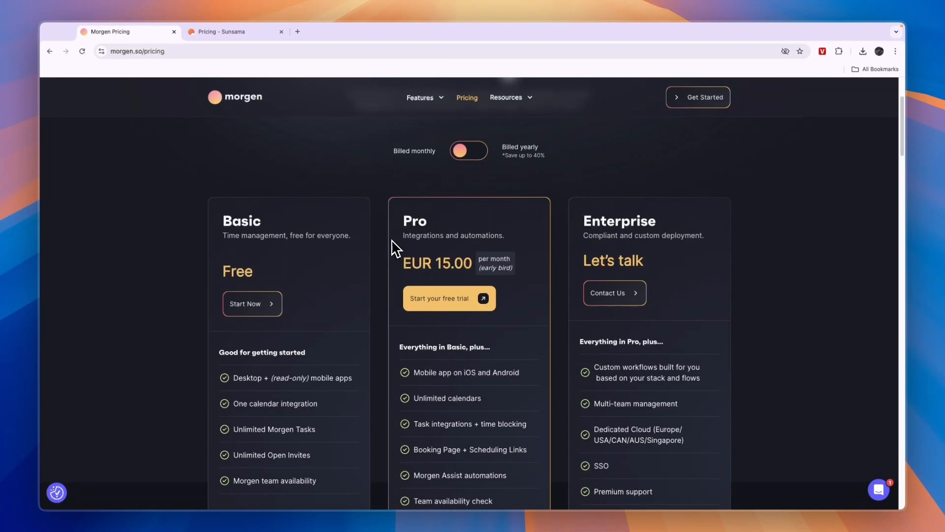
pyautogui.scroll(-3)
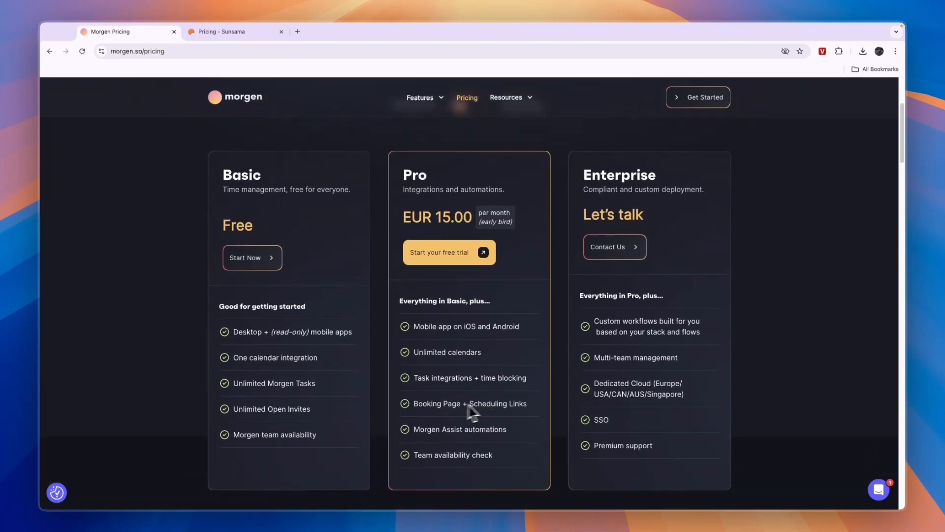
pyautogui.doubleClick(436, 403)
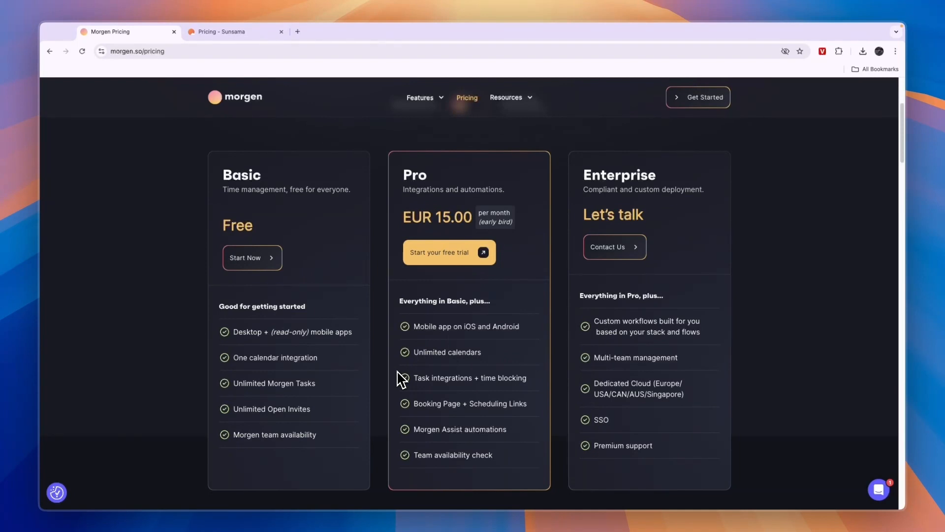
pyautogui.moveTo(369, 244)
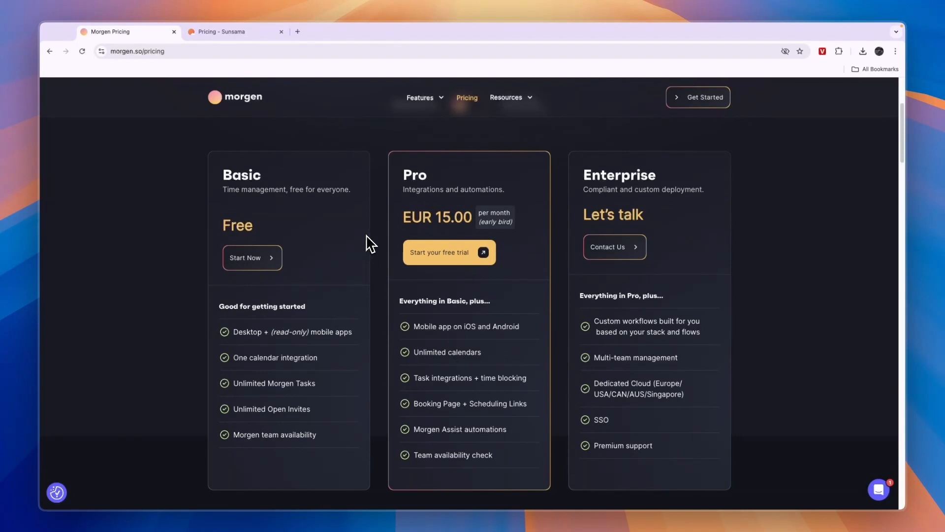
pyautogui.moveTo(375, 236)
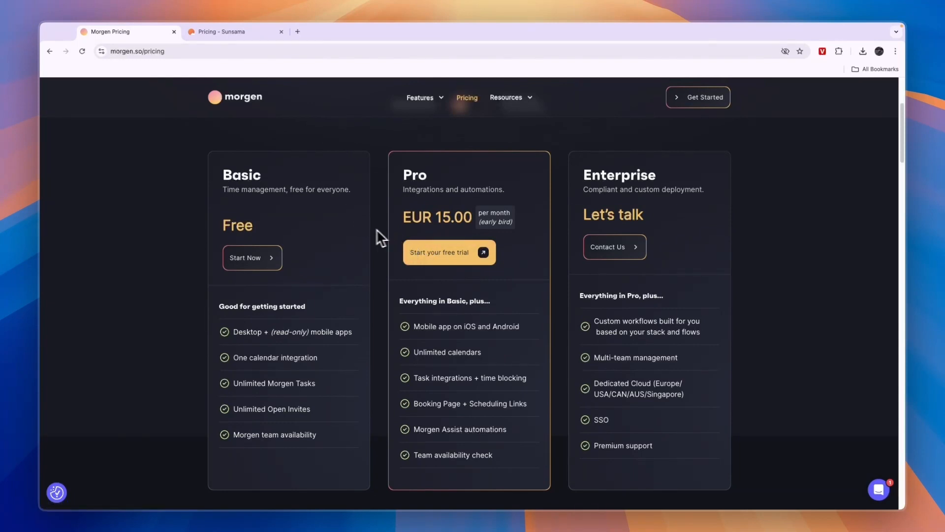
pyautogui.moveTo(385, 241)
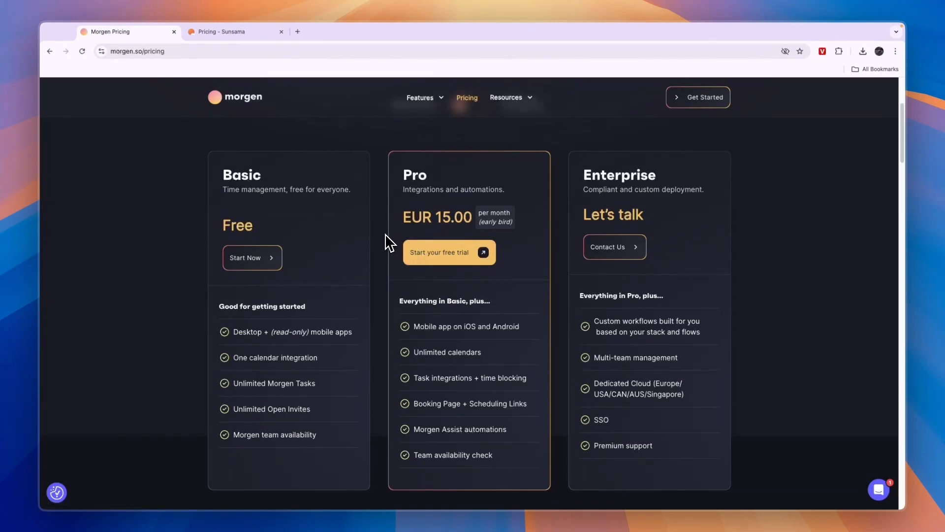
pyautogui.moveTo(449, 252)
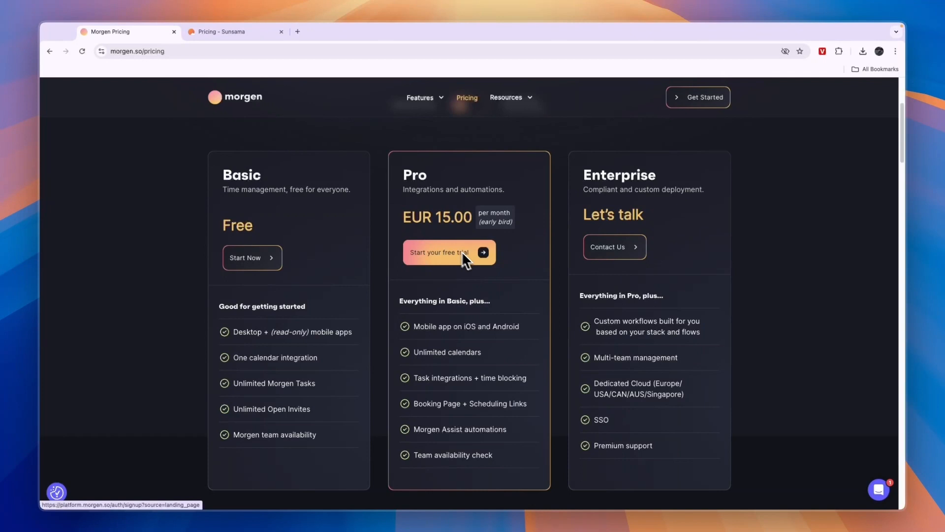
# Step: Start an upgrade from the account menu and choose the monthly Morgen Pro plan at EUR 15.00
pyautogui.click(439, 252)
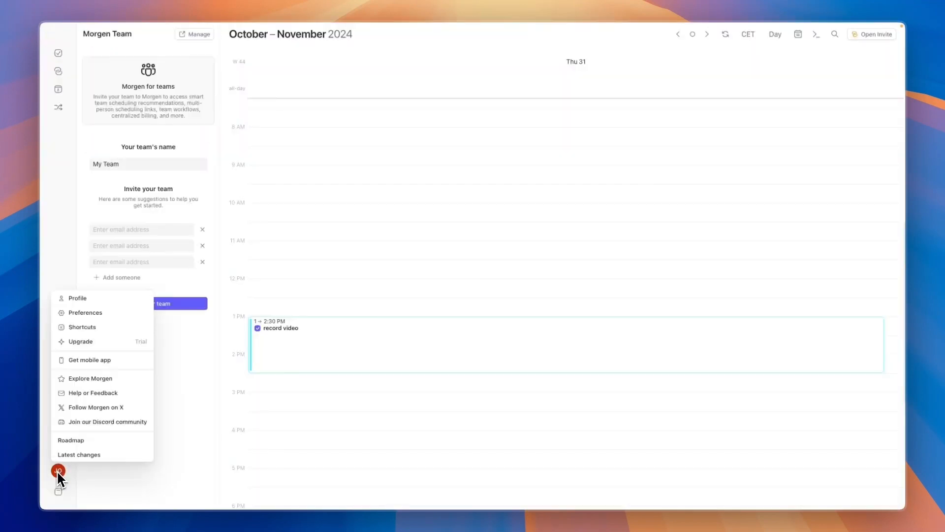
pyautogui.moveTo(88, 355)
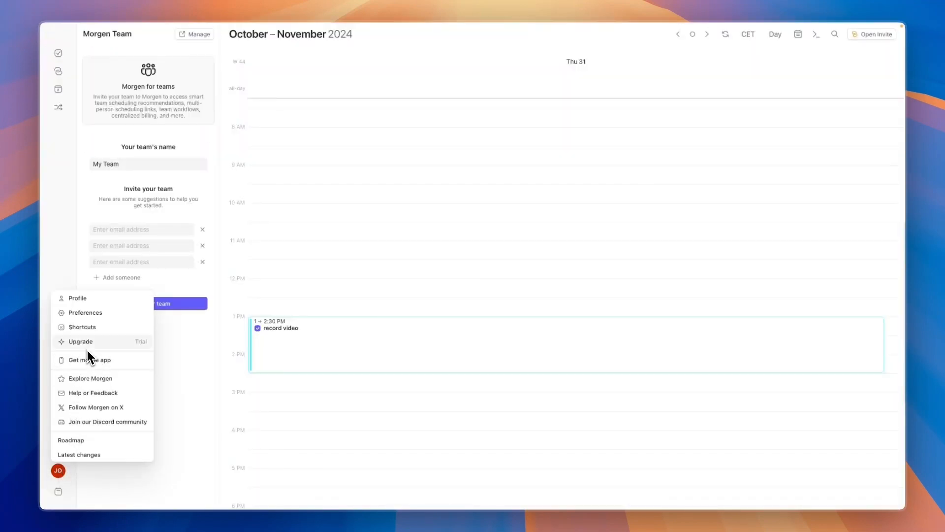
pyautogui.click(80, 342)
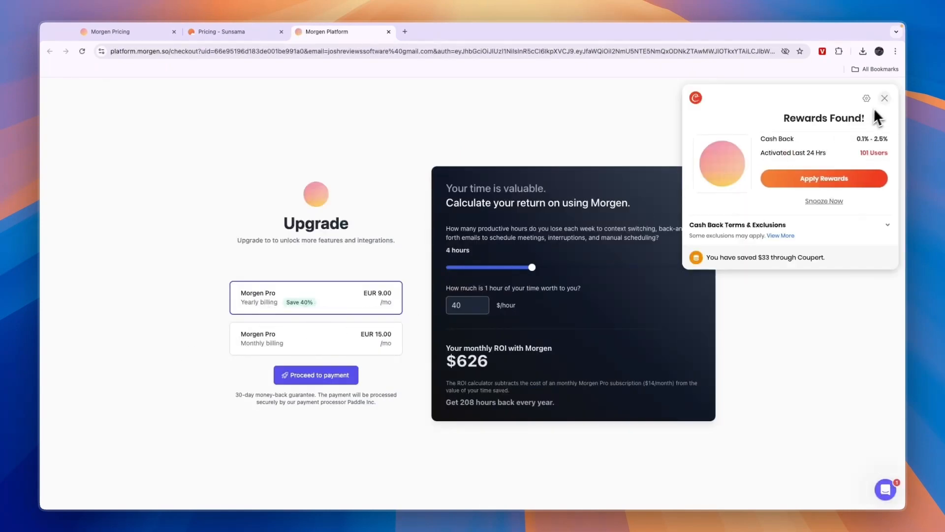
pyautogui.click(884, 98)
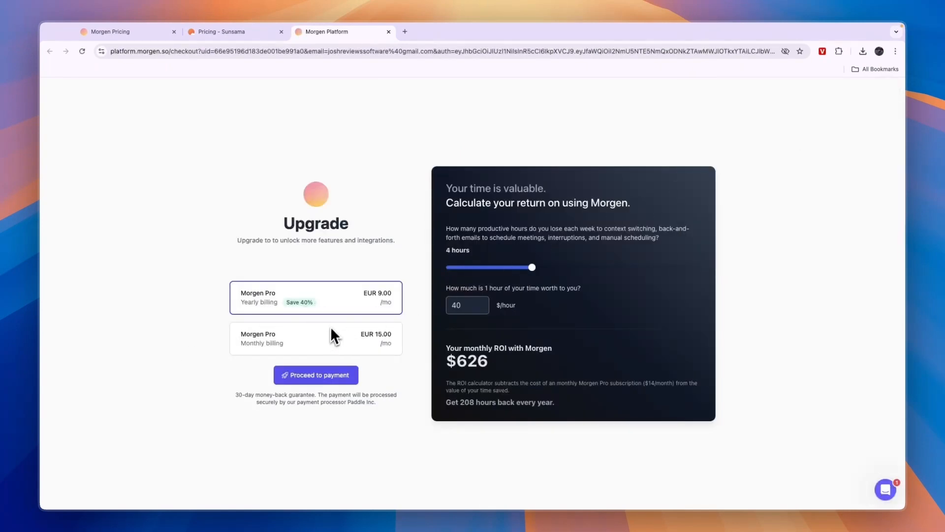
pyautogui.click(315, 374)
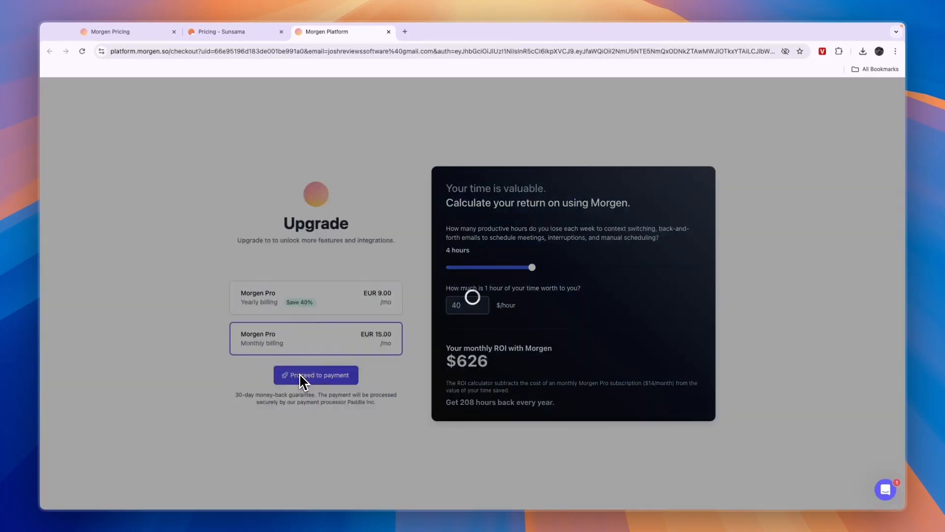
# Step: Proceed to payment and apply discount code HOWTO10, lowering the monthly total to €13.50
pyautogui.click(315, 375)
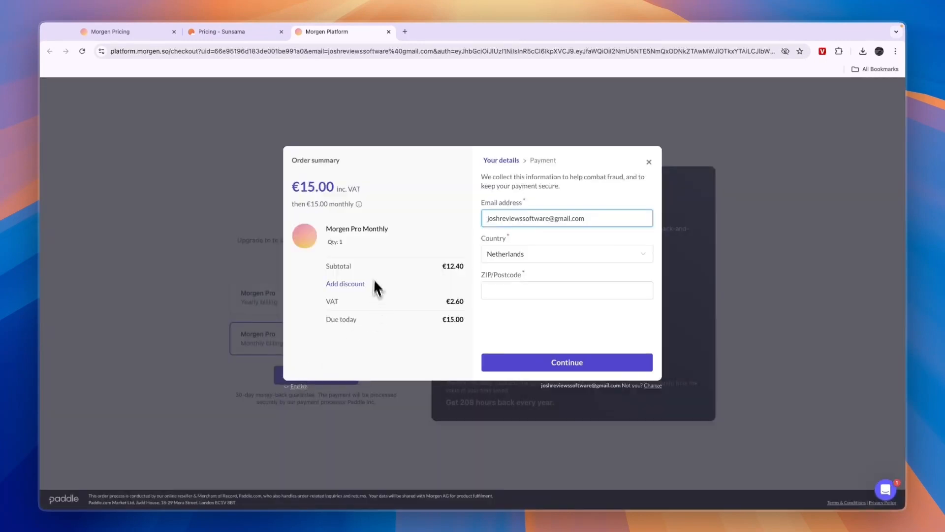
pyautogui.click(345, 283)
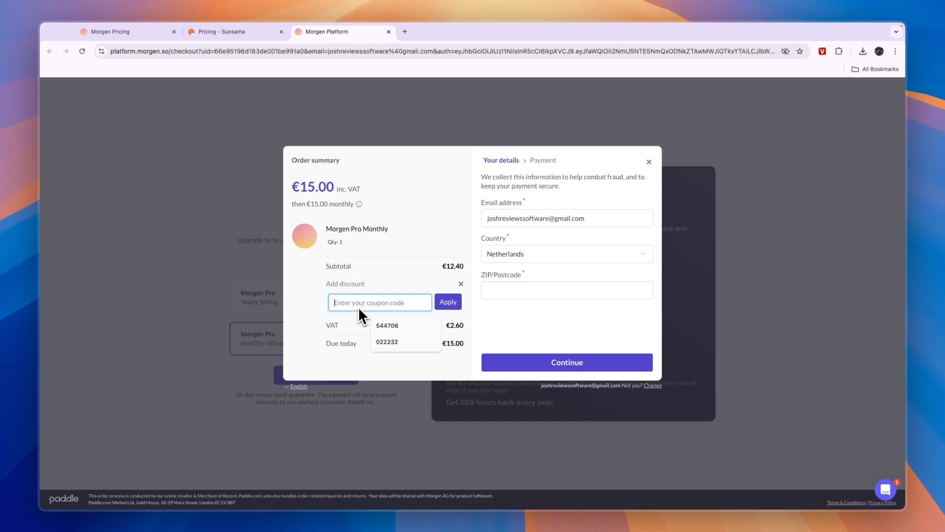
pyautogui.write('howto')
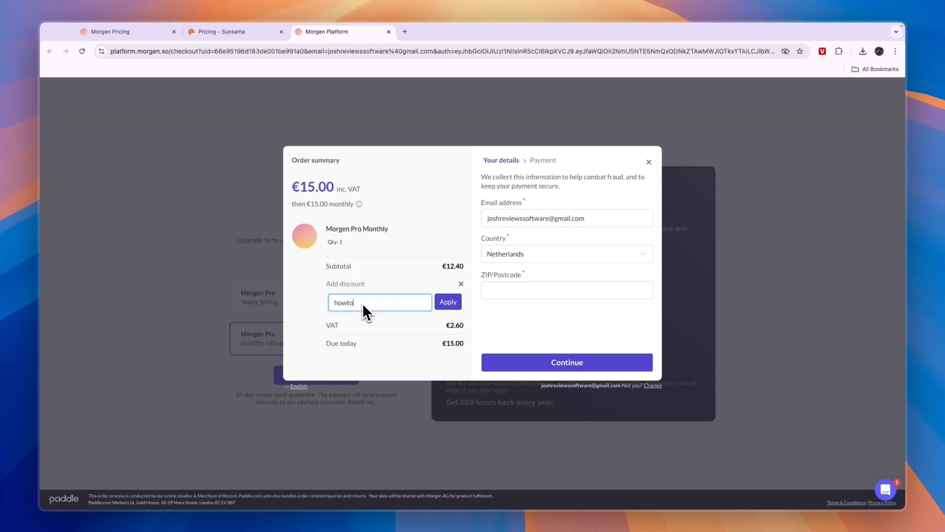
pyautogui.write('10')
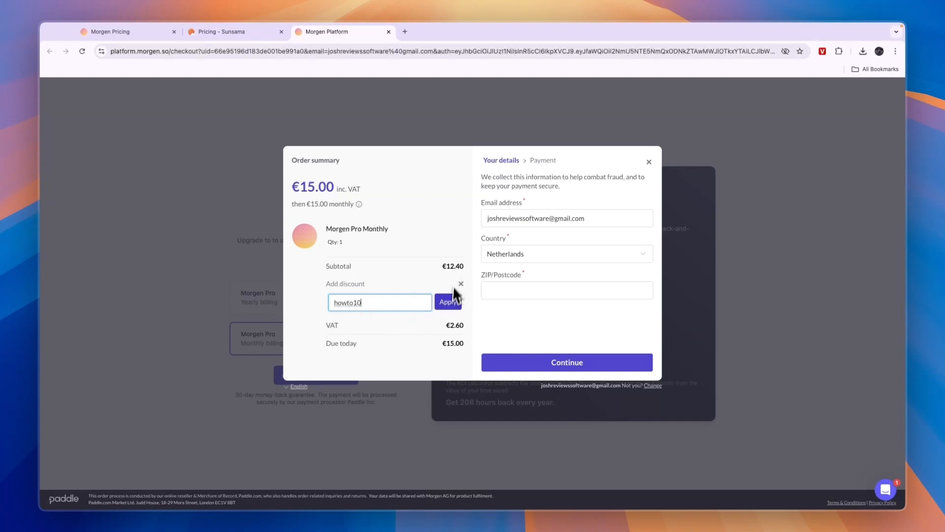
pyautogui.click(449, 302)
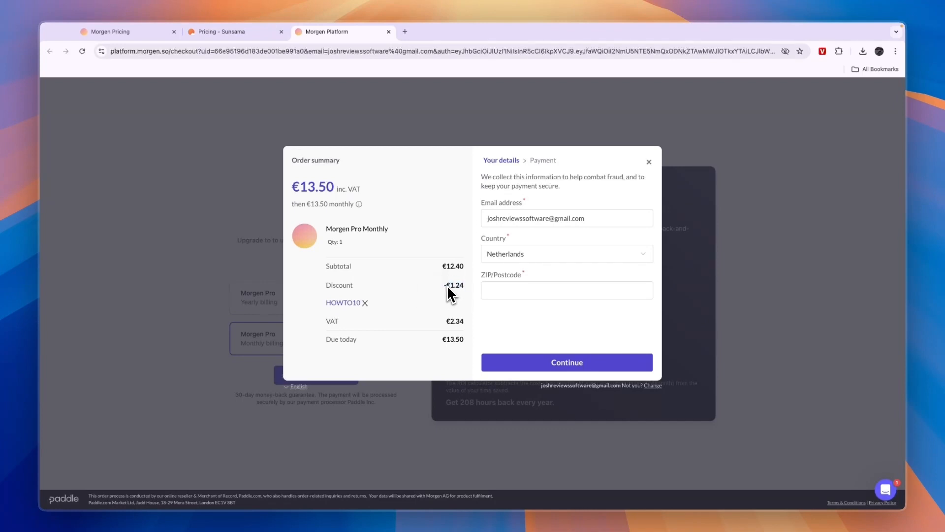
pyautogui.moveTo(449, 299)
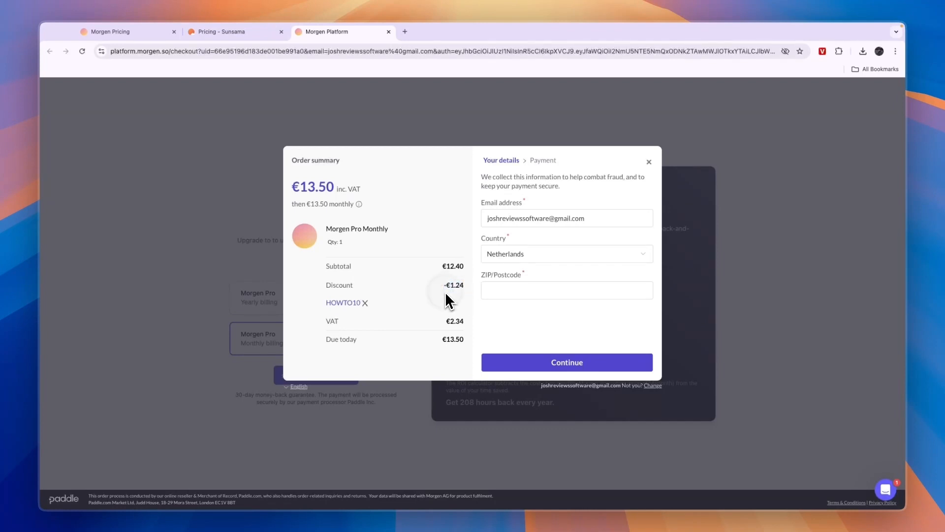
# Step: Switch to the Morgen Pro Yearly order and apply howto10, giving -€8.93 with €97.20 due today
pyautogui.click(649, 161)
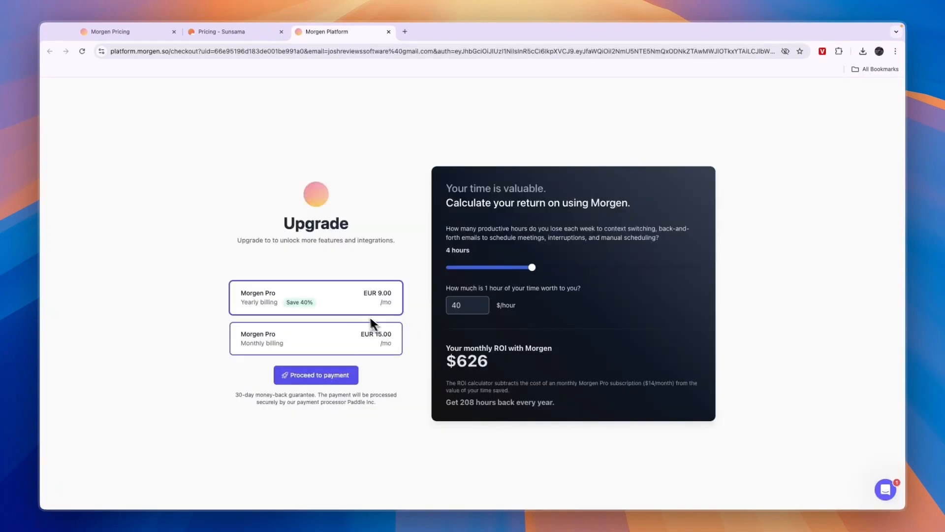
pyautogui.click(315, 374)
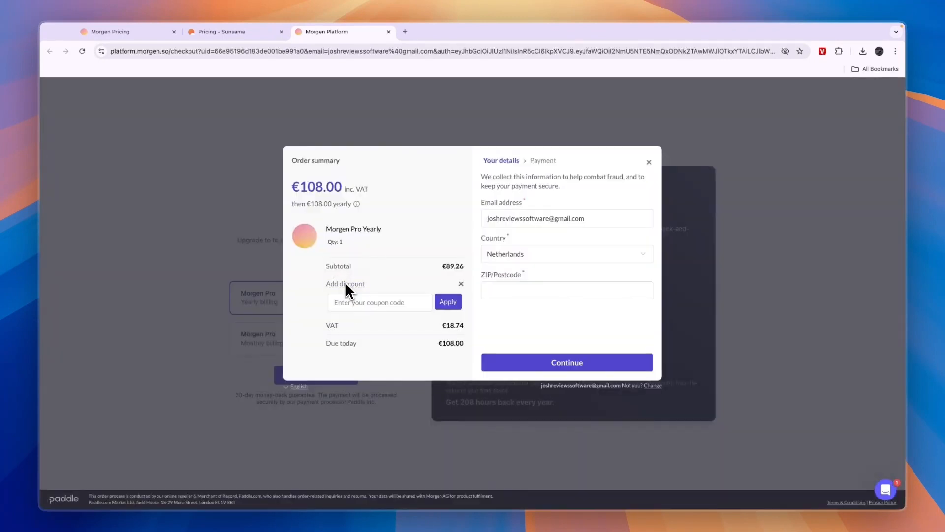
pyautogui.write('how')
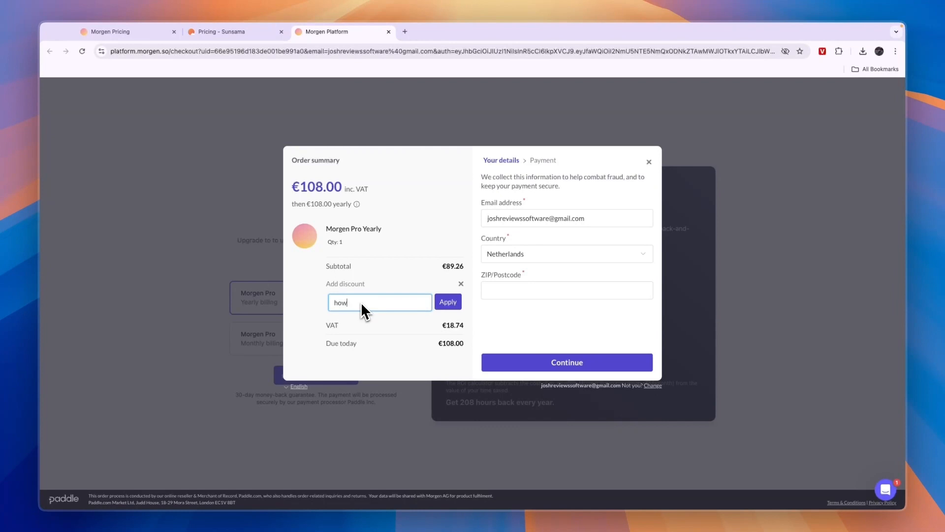
pyautogui.write('to10')
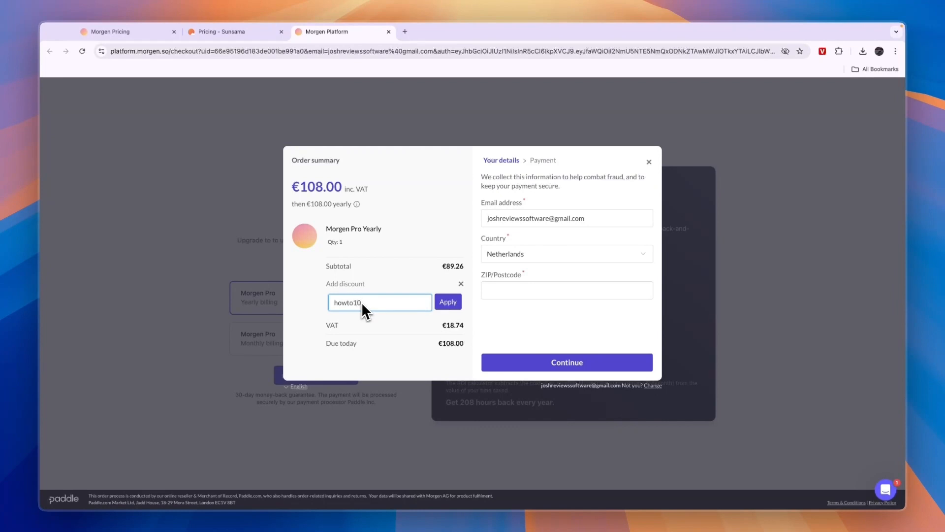
pyautogui.click(448, 301)
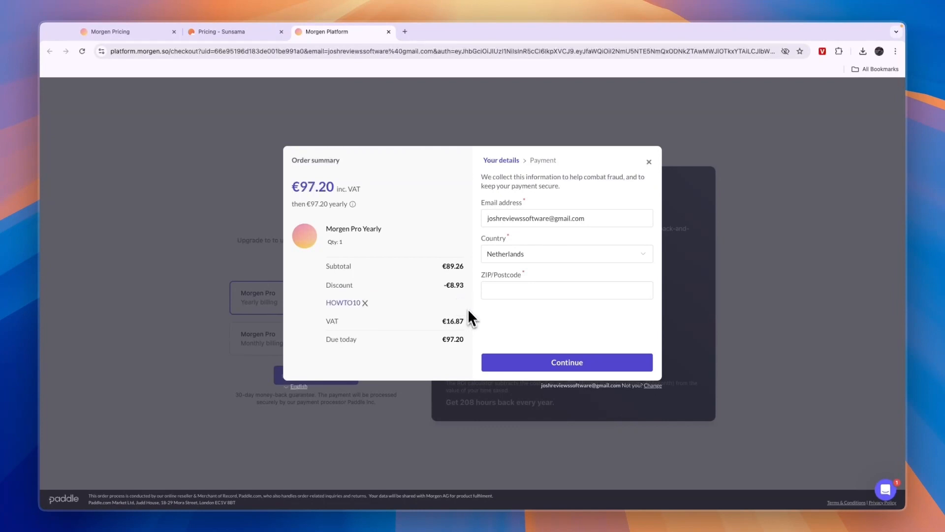
pyautogui.moveTo(417, 333)
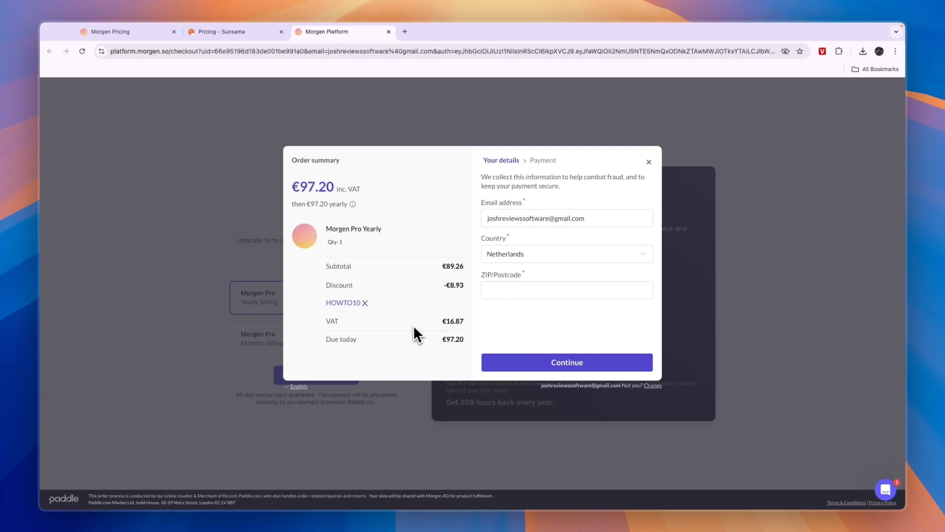
pyautogui.moveTo(401, 300)
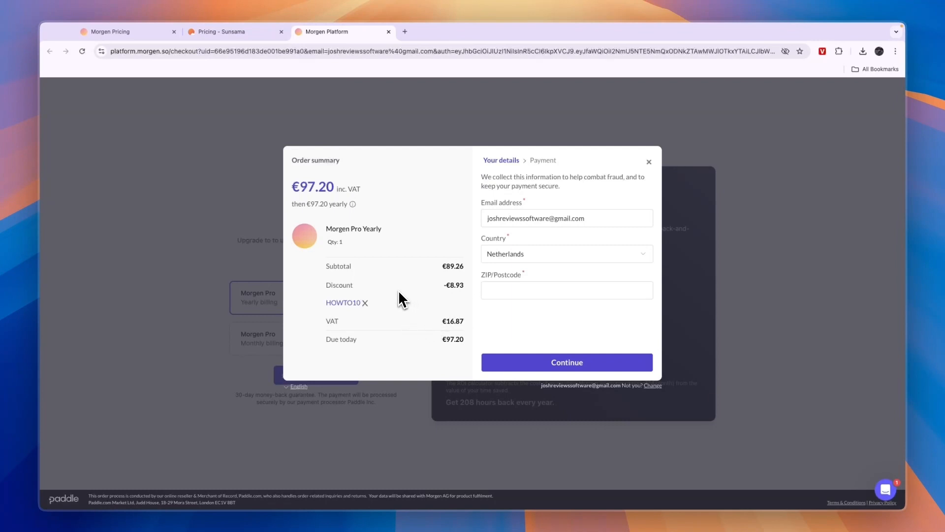
pyautogui.moveTo(335, 238)
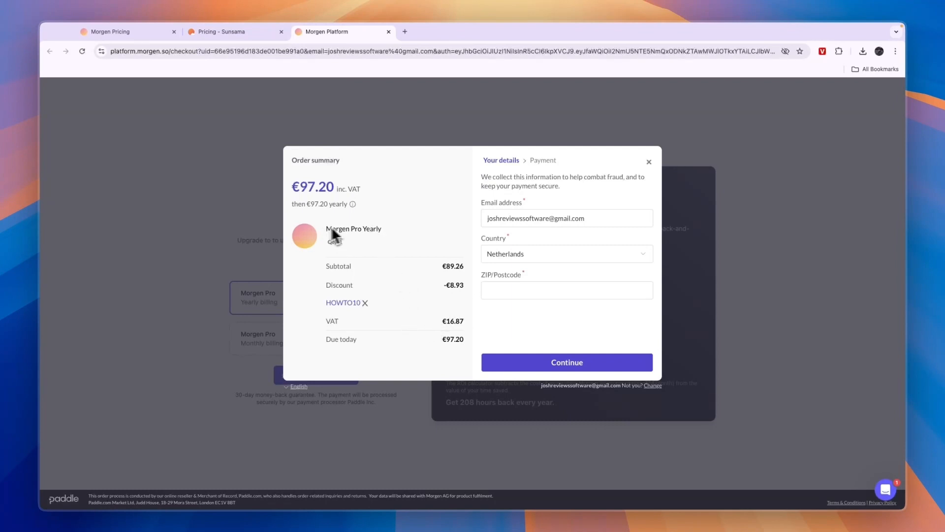
pyautogui.moveTo(341, 319)
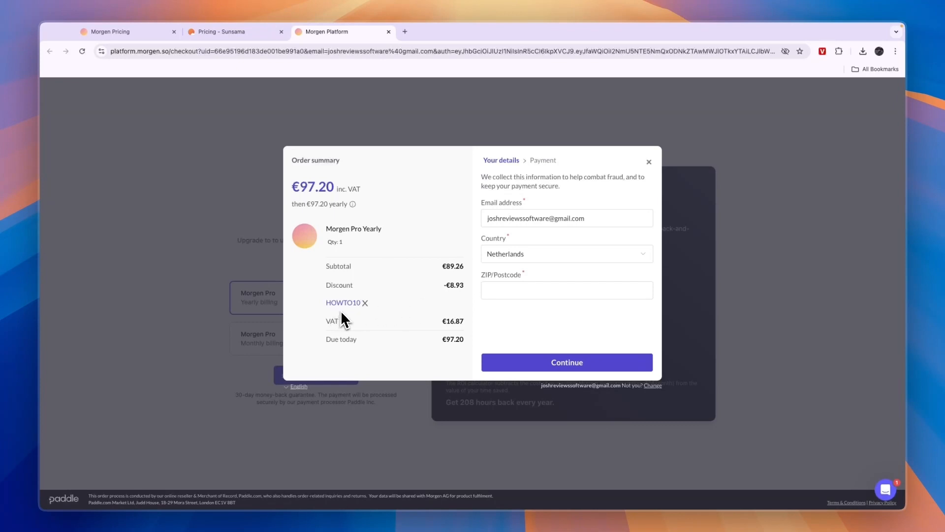
pyautogui.moveTo(318, 318)
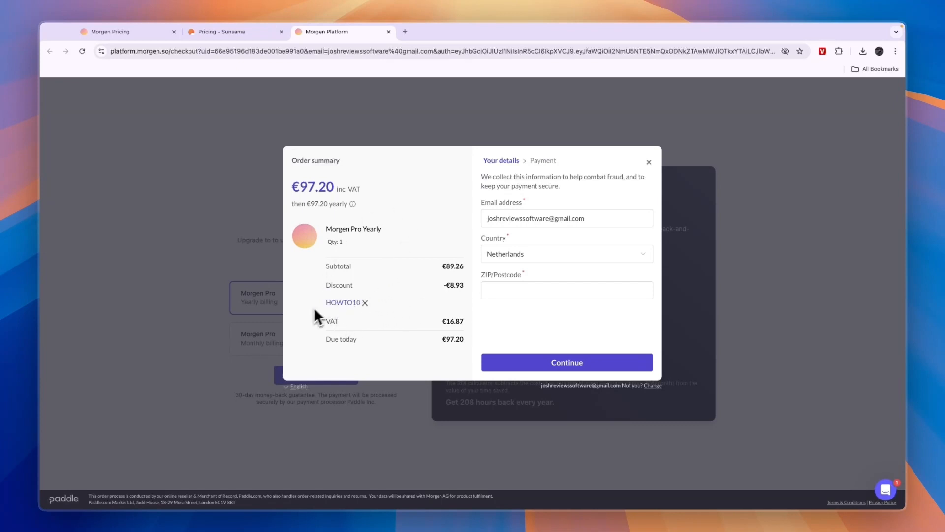
pyautogui.moveTo(371, 315)
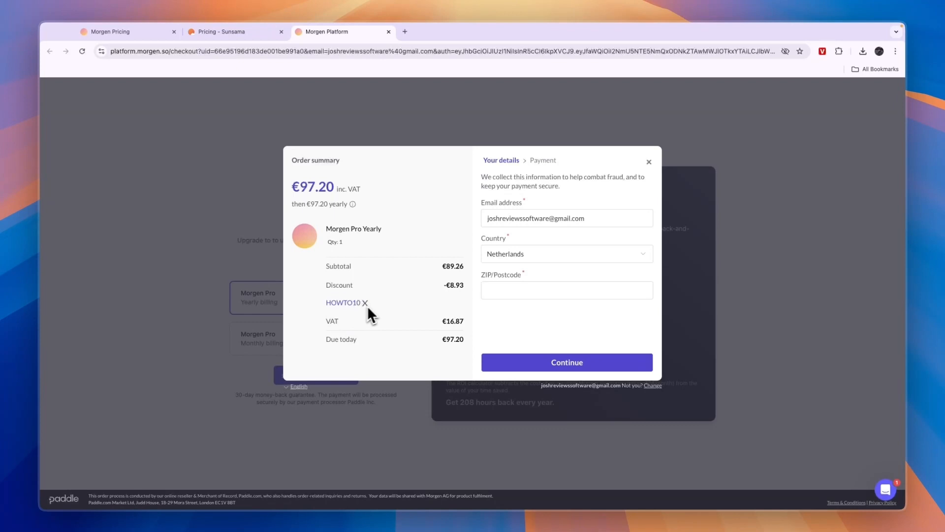
pyautogui.doubleClick(342, 303)
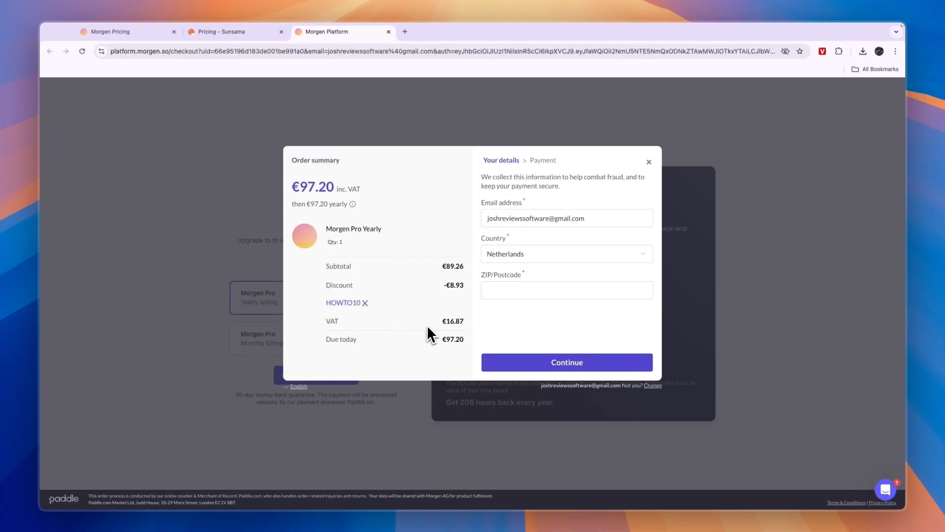
pyautogui.moveTo(335, 310)
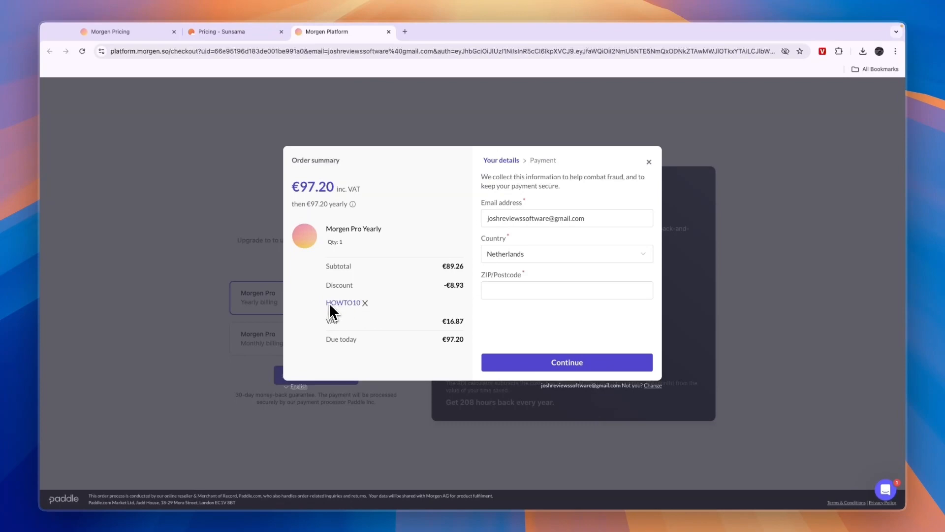
pyautogui.moveTo(435, 54)
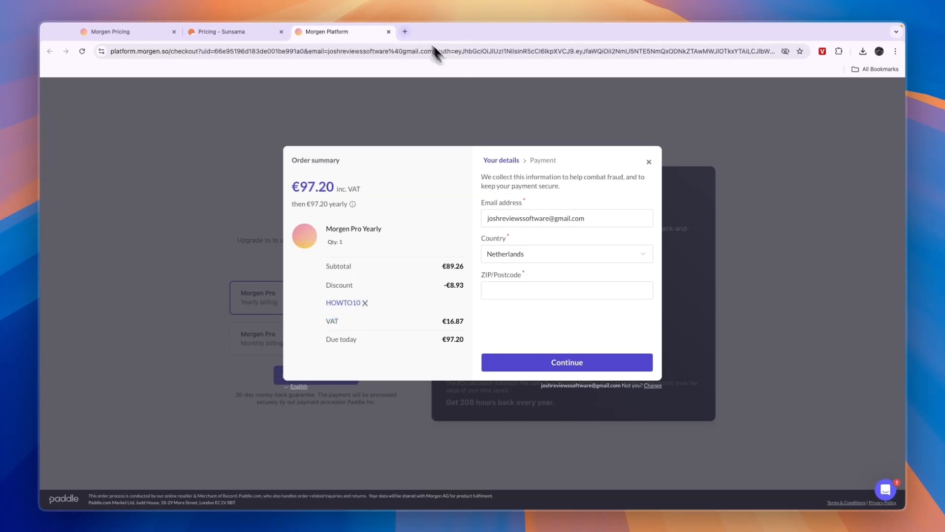
# Step: Close the checkout tab and return to the Morgen homepage
pyautogui.click(389, 32)
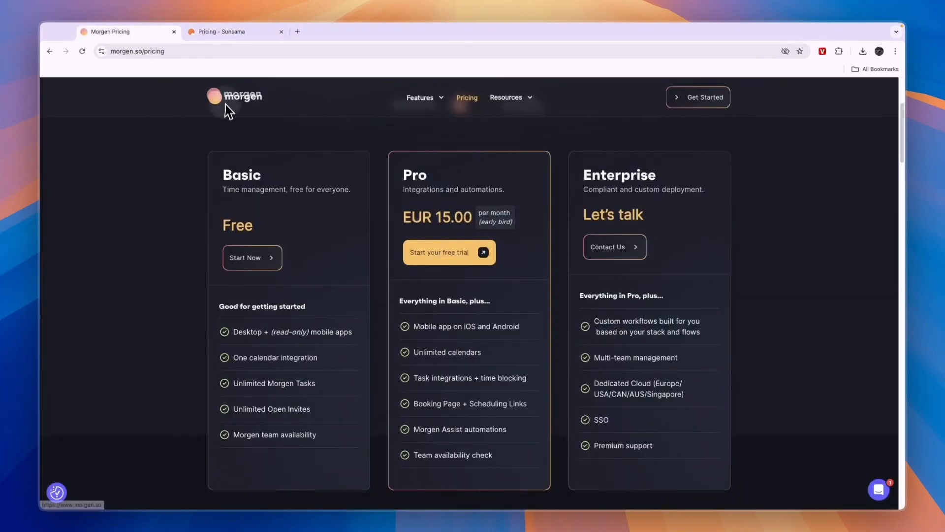
pyautogui.click(243, 95)
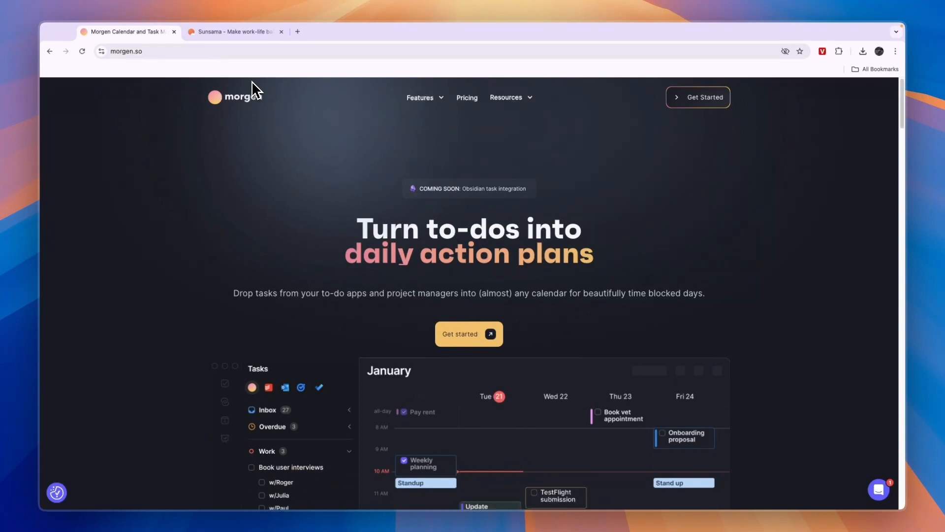
pyautogui.click(534, 493)
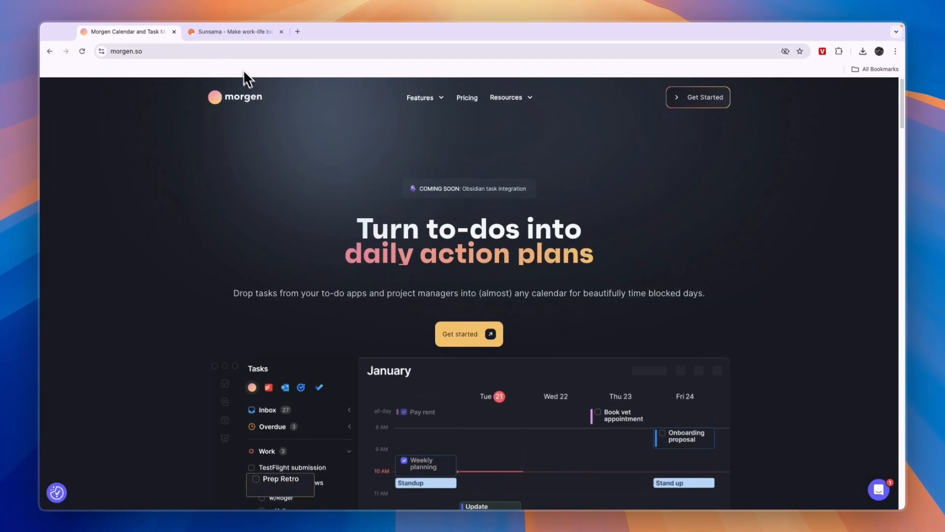
# Step: Bring the Sunsama homepage tab to the front, briefly showing the Morgen tab in between
pyautogui.click(236, 32)
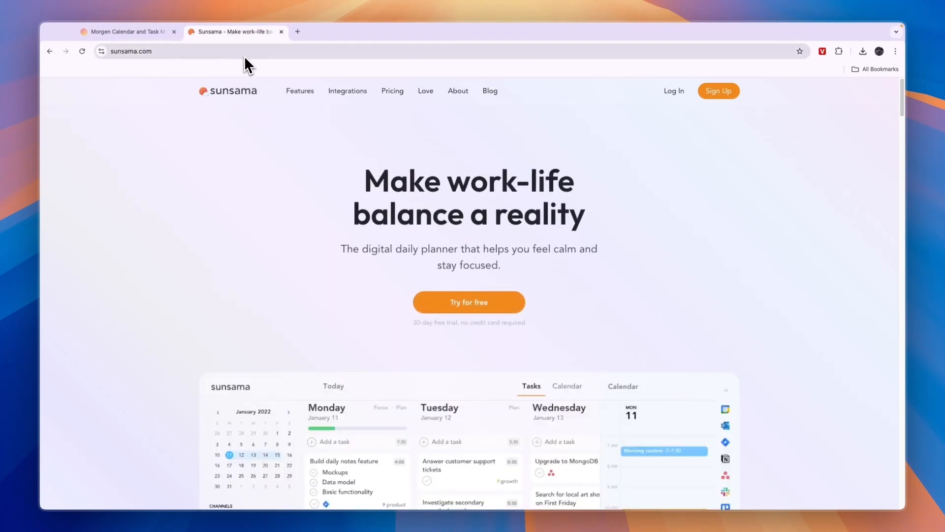
pyautogui.moveTo(251, 71)
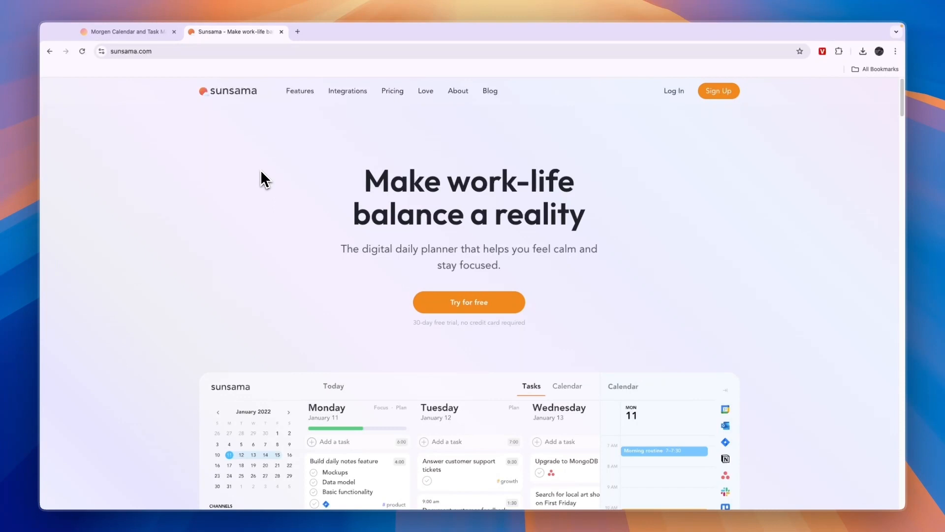
pyautogui.moveTo(258, 211)
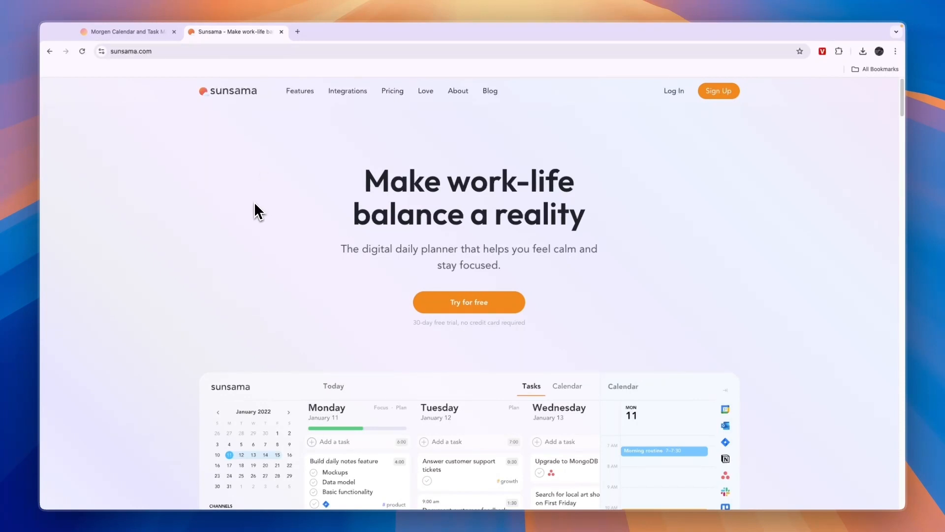
pyautogui.moveTo(236, 220)
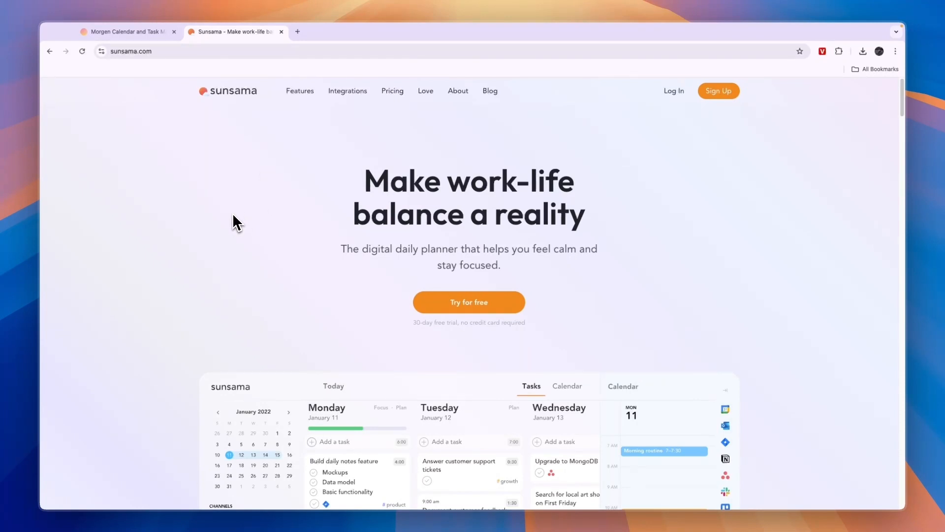
pyautogui.click(125, 31)
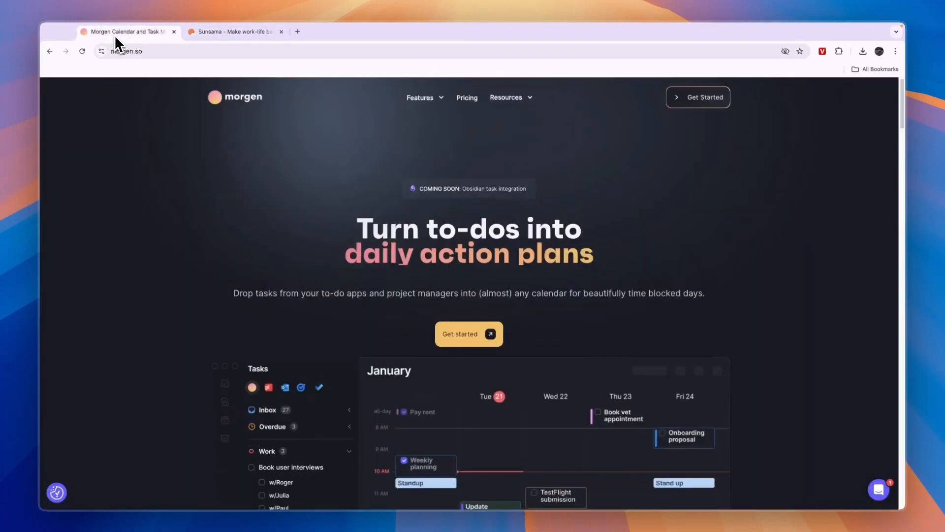
pyautogui.click(233, 31)
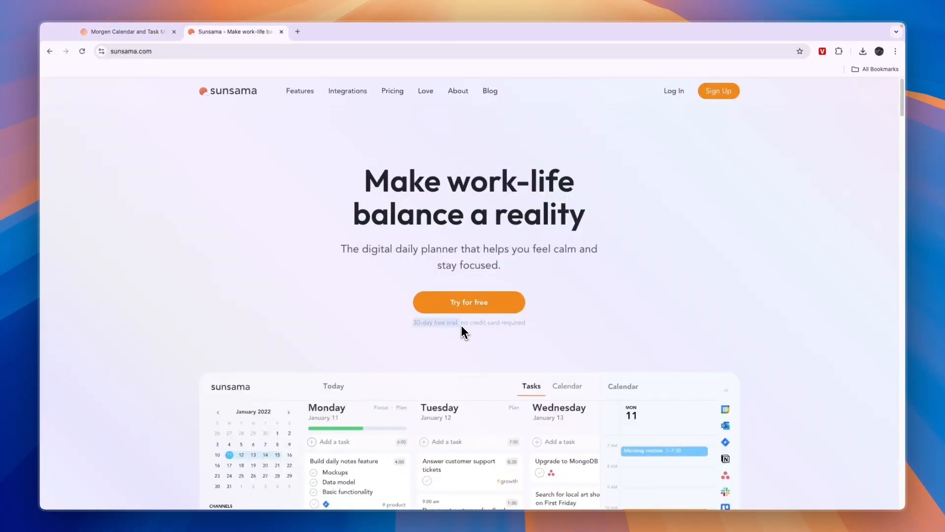
pyautogui.moveTo(404, 349)
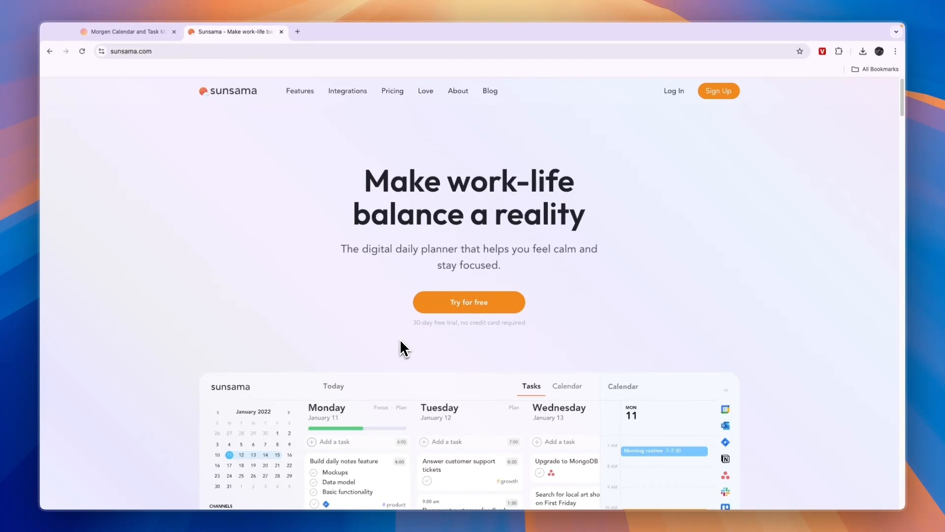